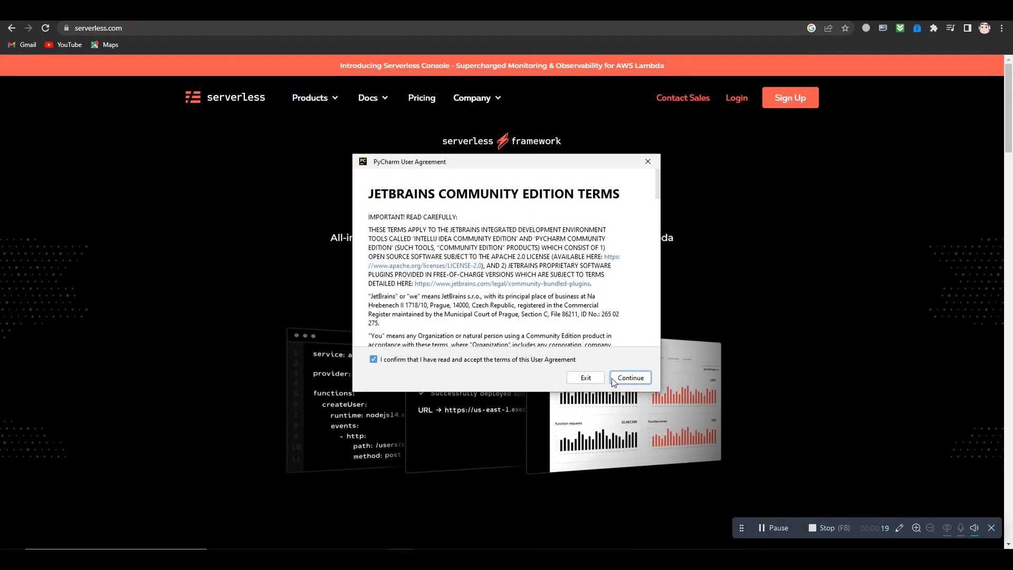
# Accept the PyCharm terms, cancel a new project, and open the existing Learning folder.
pyautogui.click(630, 377)
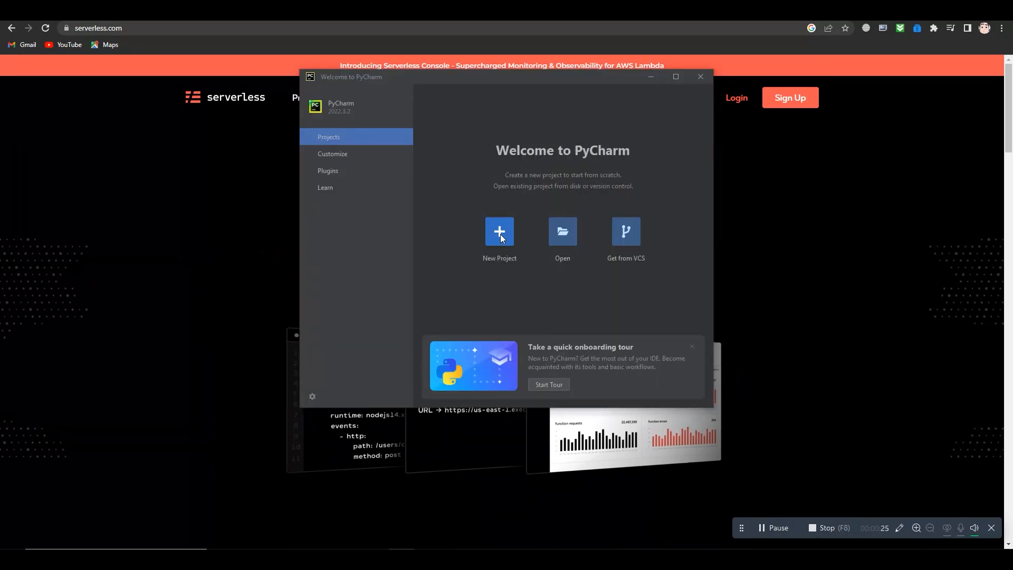
pyautogui.click(499, 232)
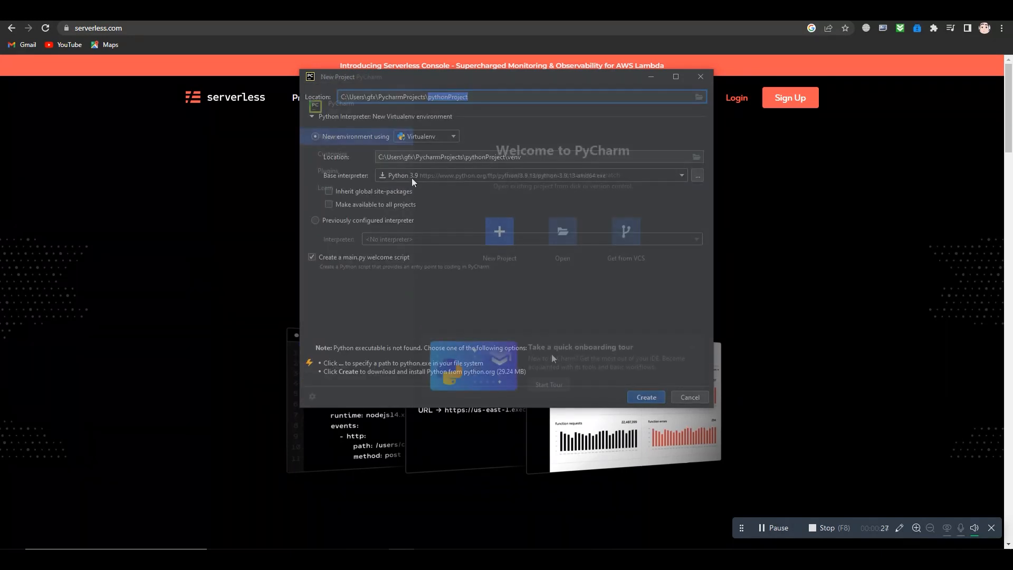
pyautogui.click(690, 397)
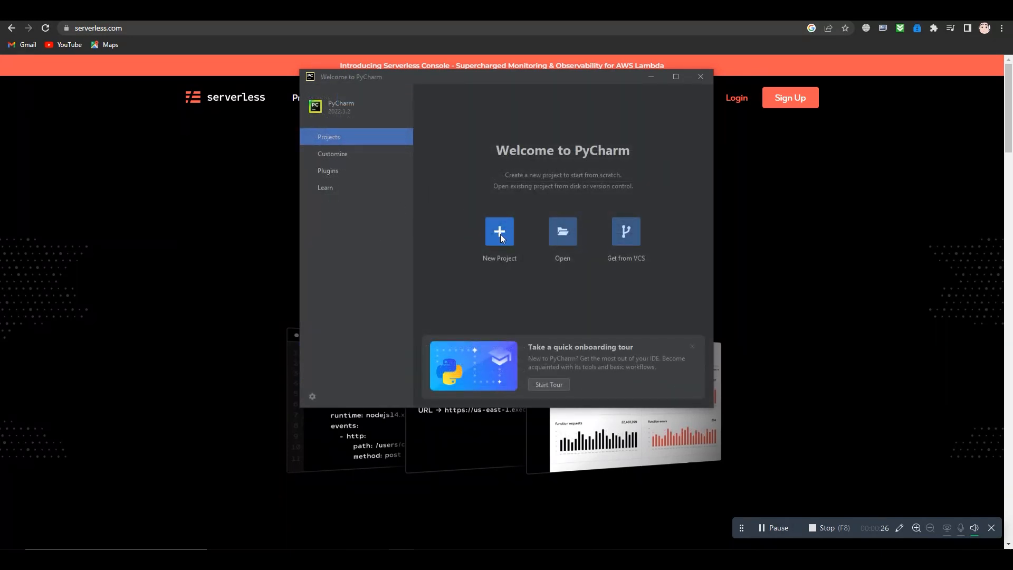
pyautogui.click(499, 231)
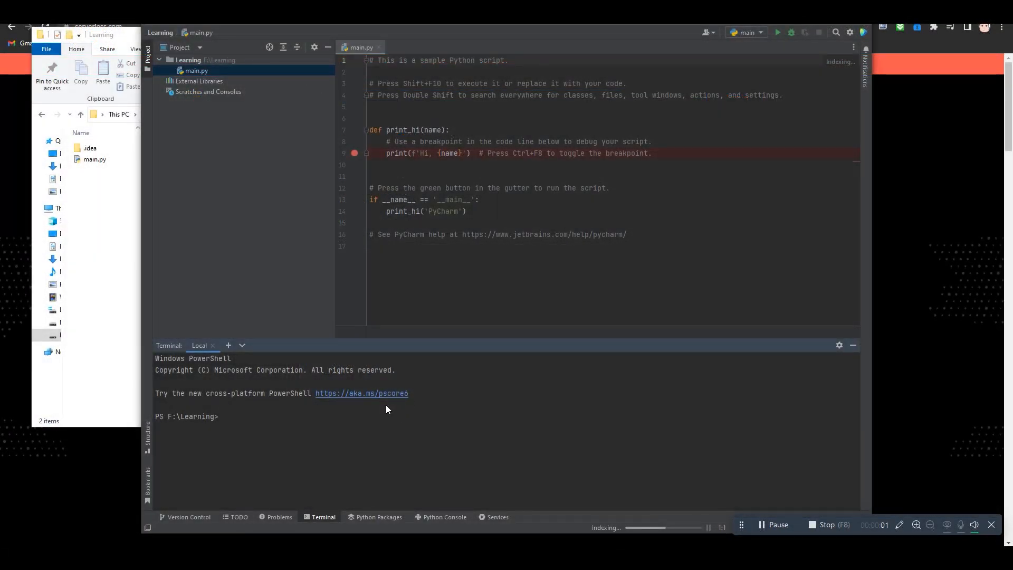
pyautogui.moveTo(350, 407)
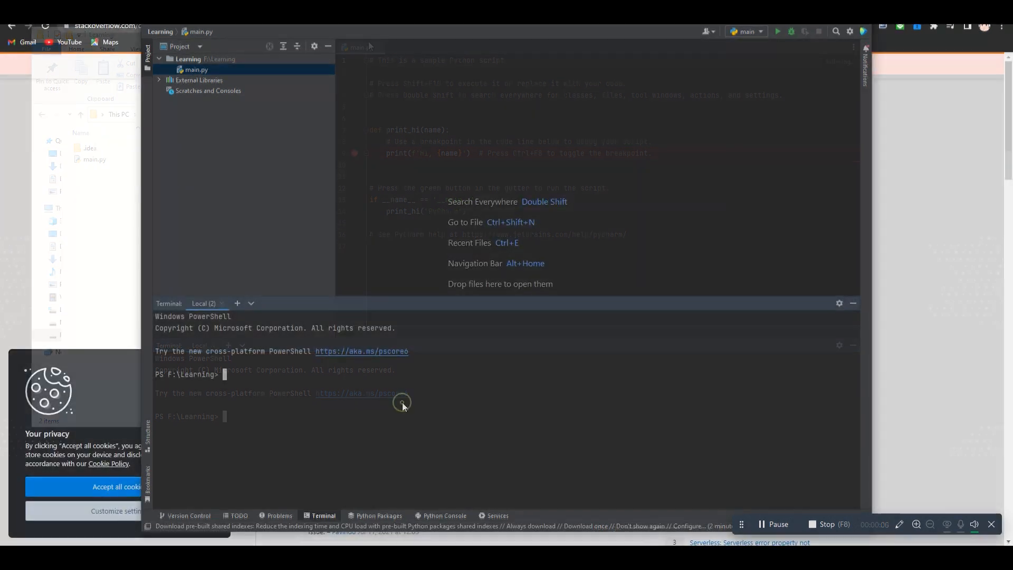
# Run npm install -g serverless in a new terminal tab.
pyautogui.write('npm install -g serverless')
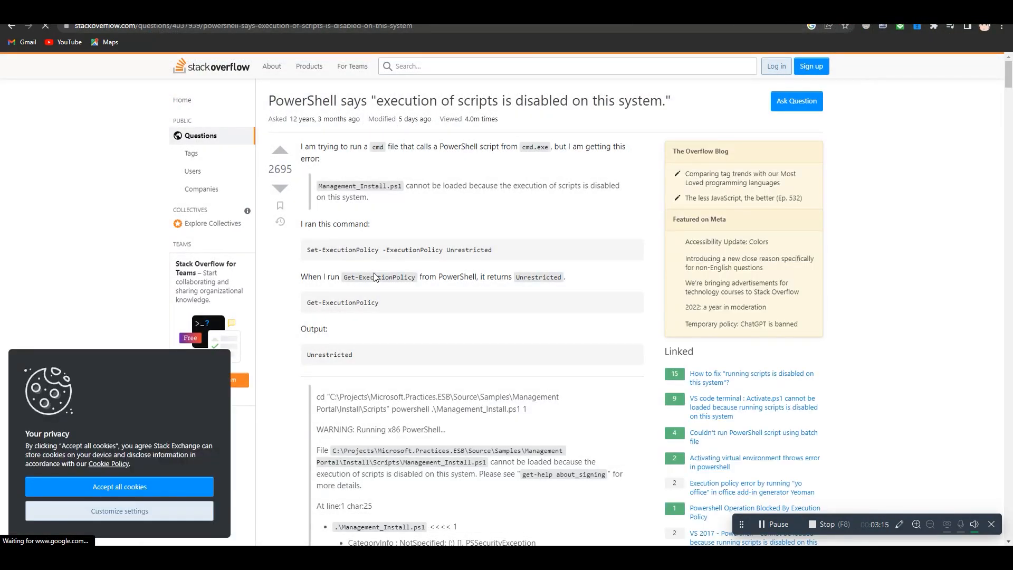
pyautogui.scroll(-3)
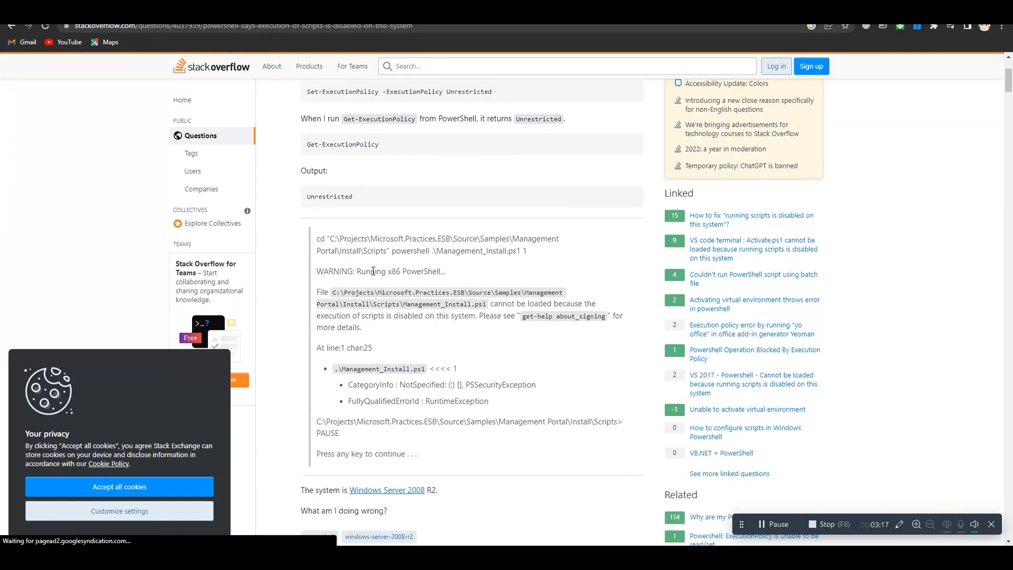
pyautogui.scroll(-3)
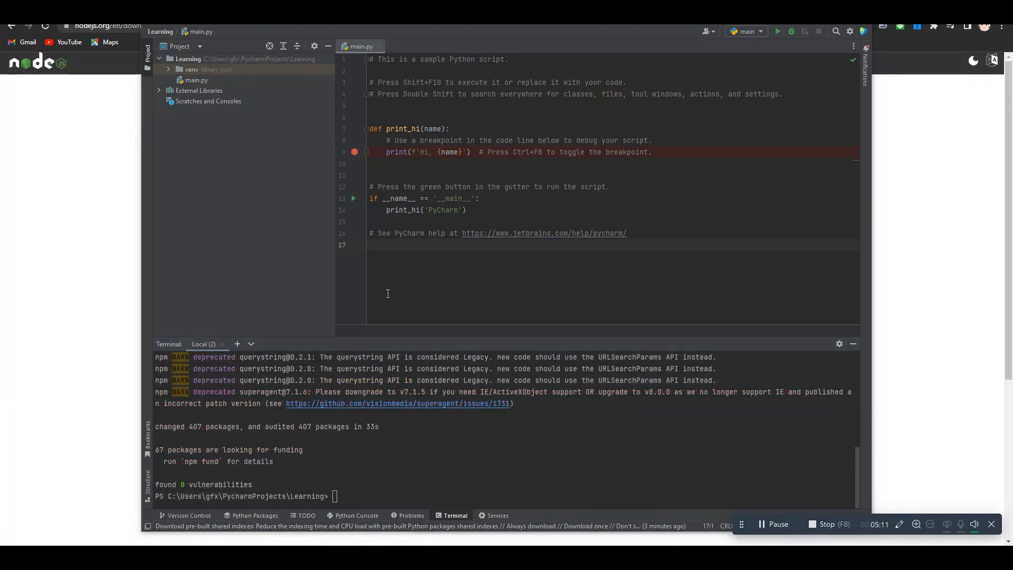
# Run the serverless wizard for an AWS Python Starter project and answer n to the Dashboard login.
pyautogui.write('serverless')
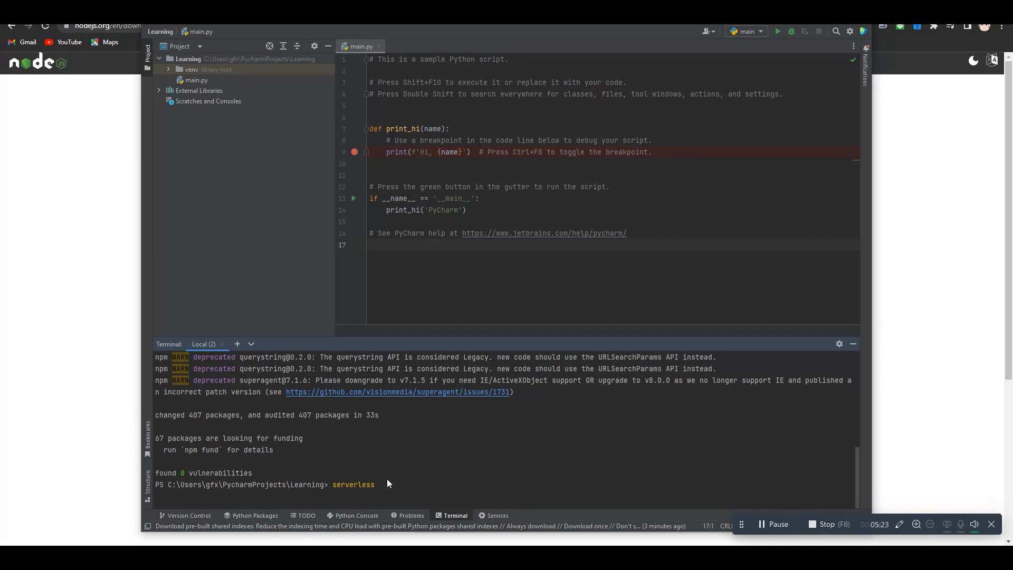
pyautogui.press('Enter')
pyautogui.write('aws-Learning-new')
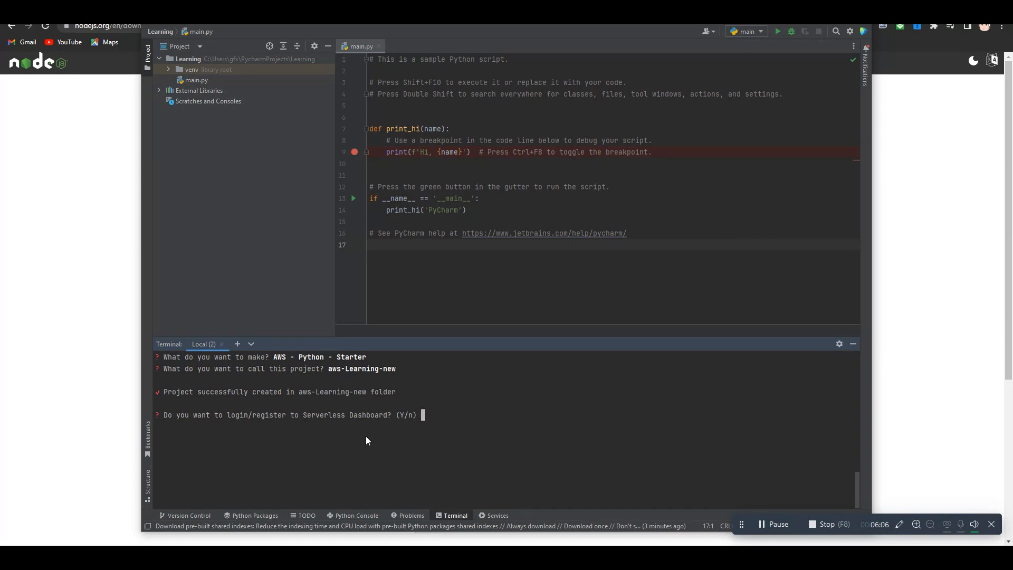
pyautogui.write('n')
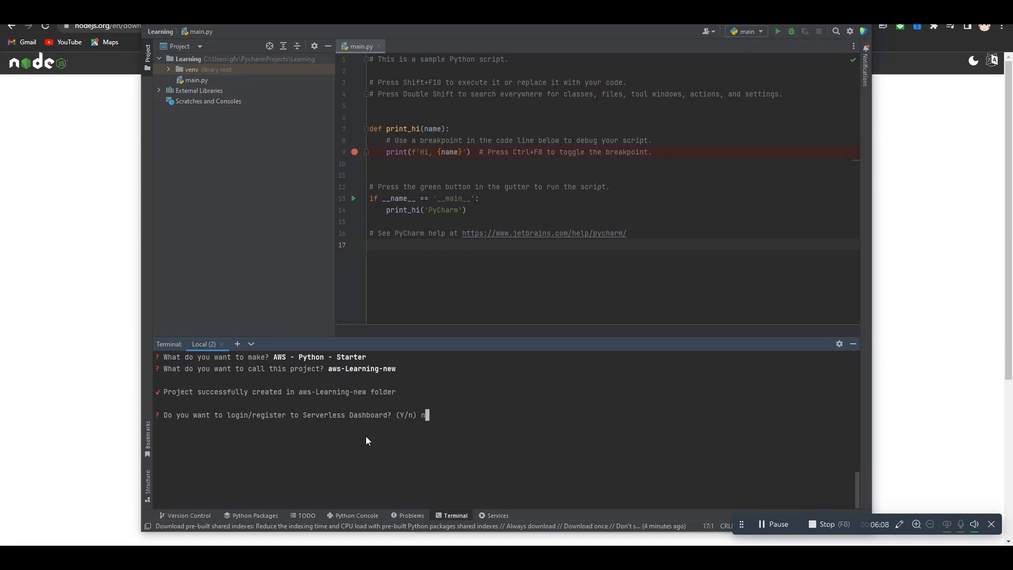
pyautogui.press('Enter')
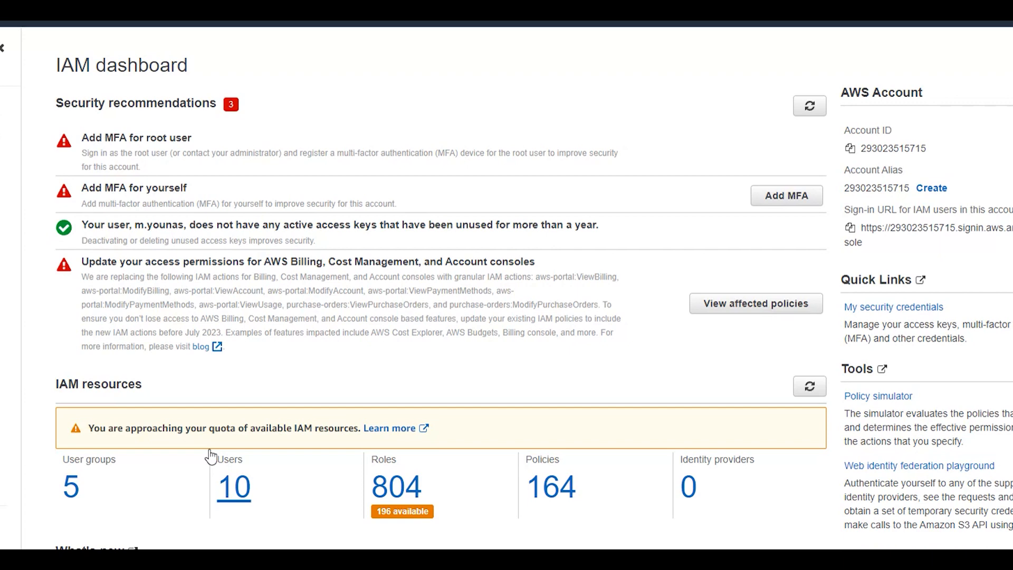
# Create IAM user kazmi with console access, a custom password, and the Admin group.
pyautogui.click(234, 488)
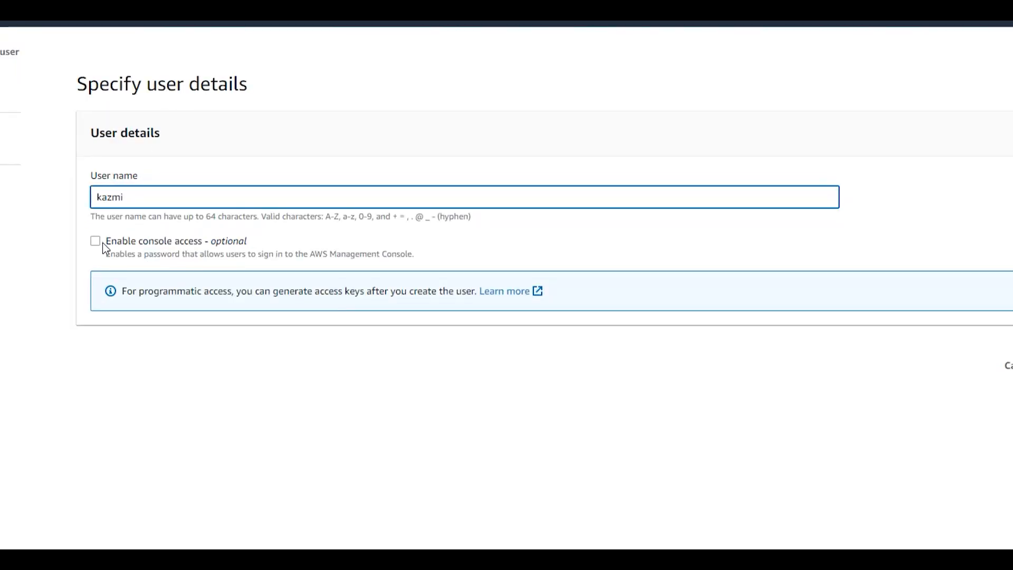
pyautogui.click(95, 240)
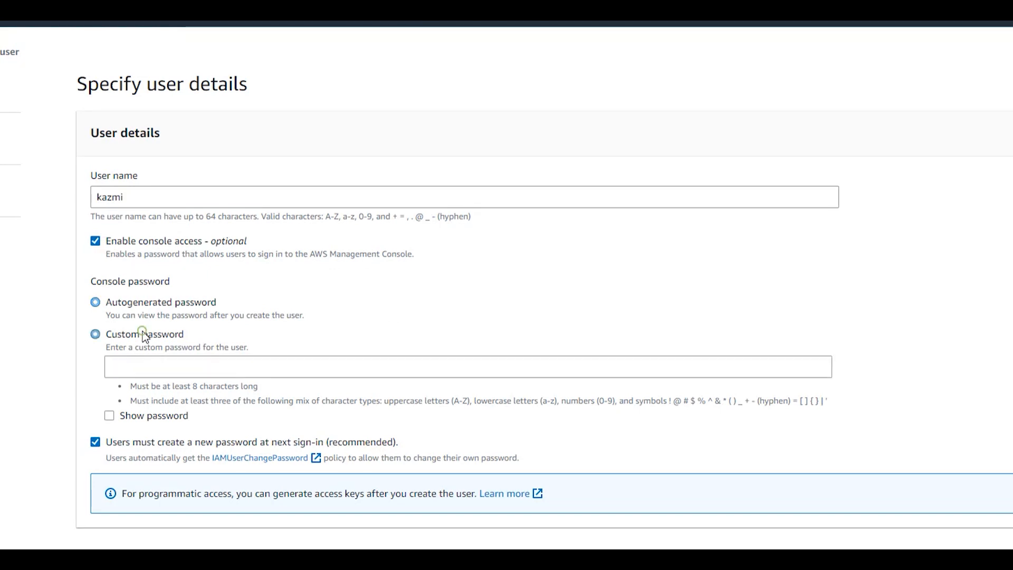
pyautogui.click(95, 302)
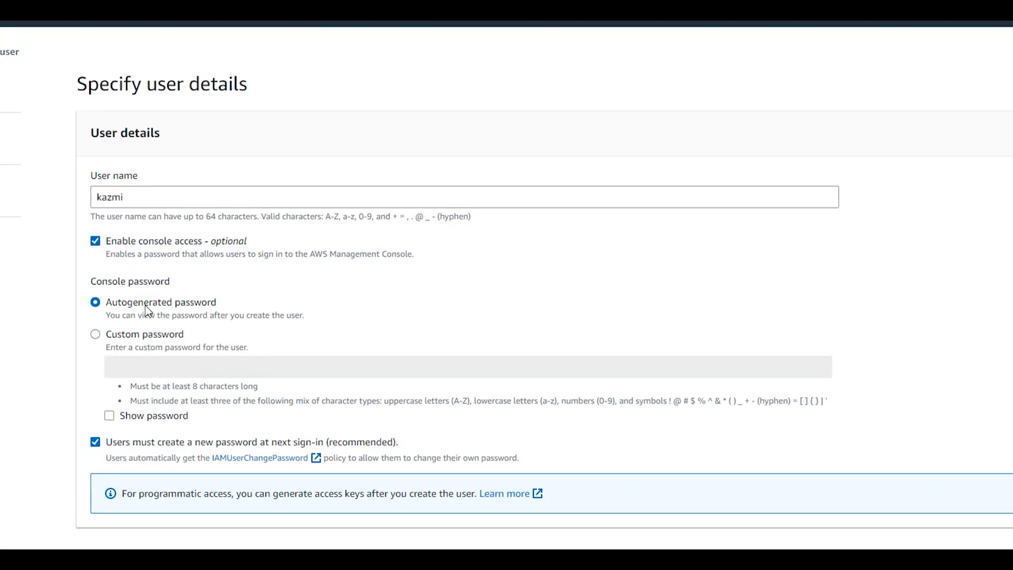
pyautogui.click(95, 334)
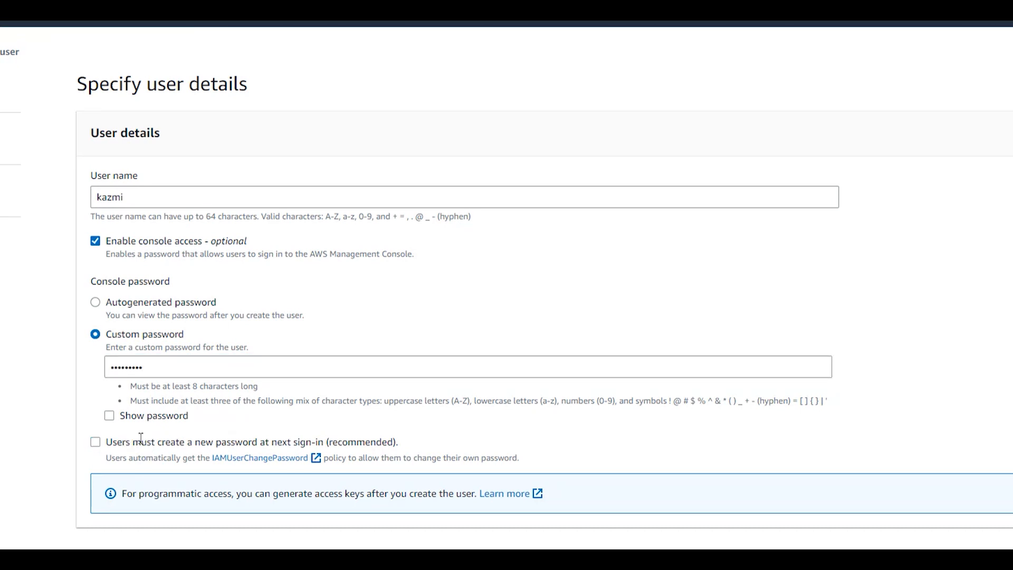
pyautogui.moveTo(210, 420)
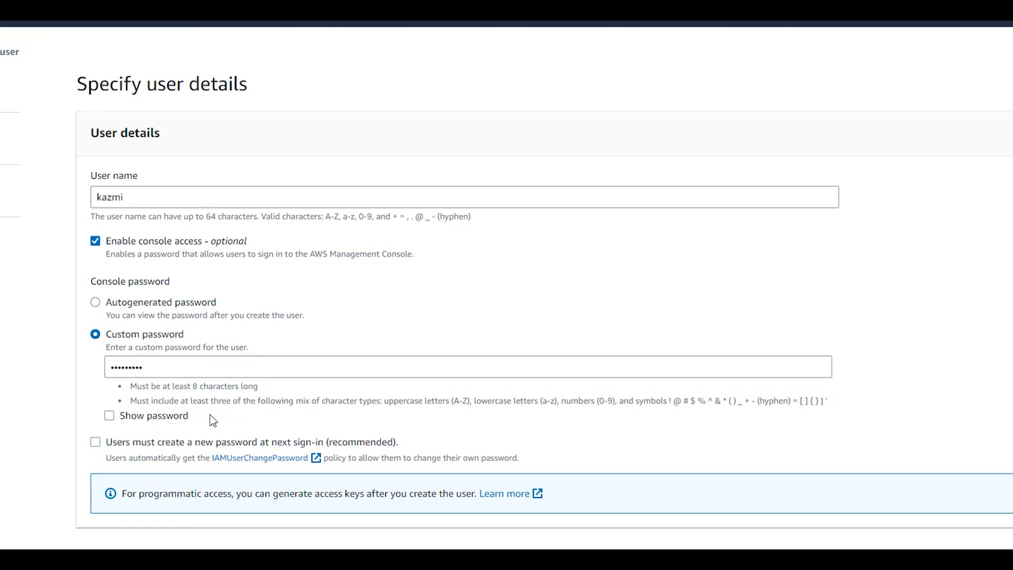
pyautogui.moveTo(573, 420)
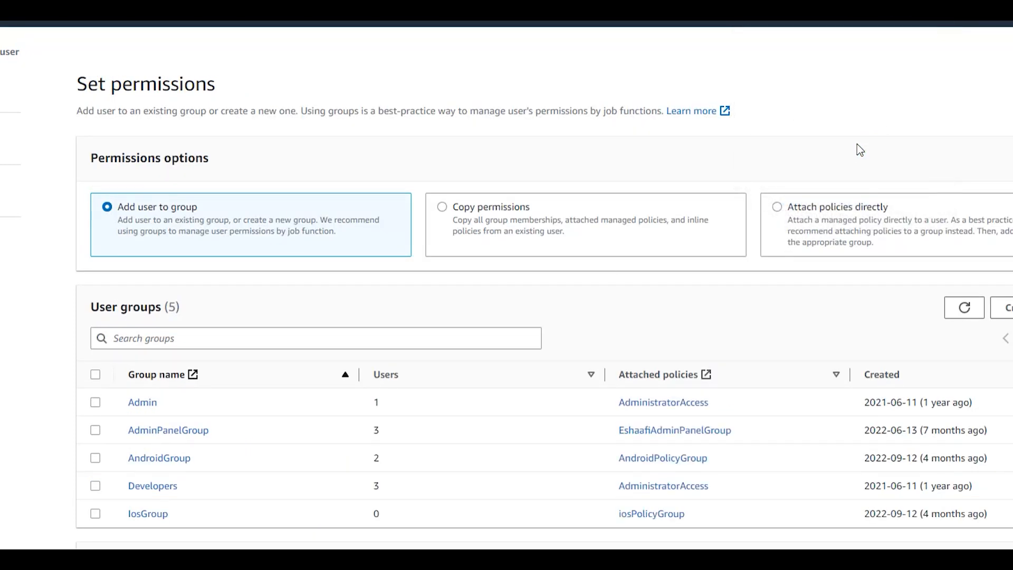
pyautogui.scroll(-3)
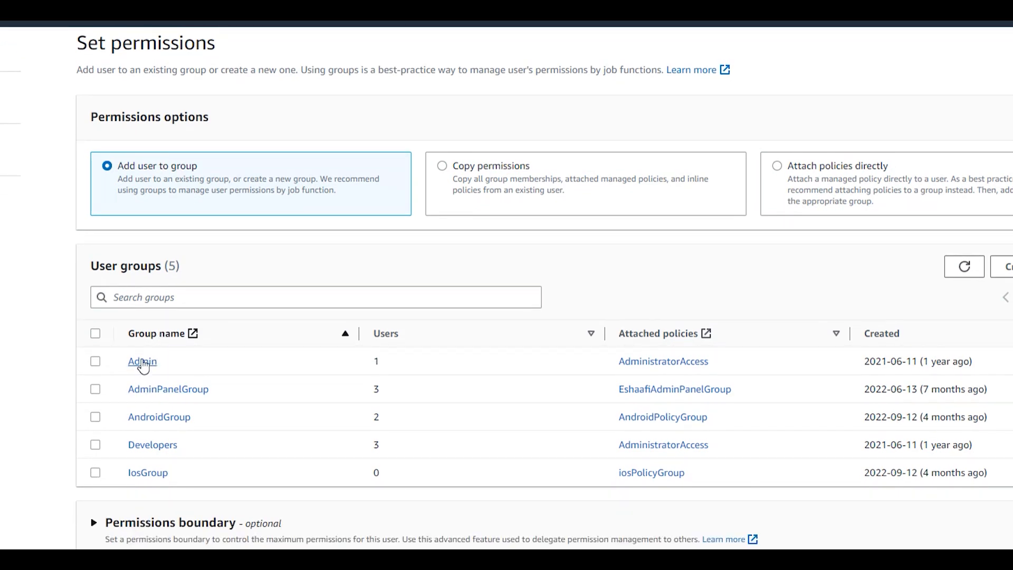
pyautogui.click(95, 445)
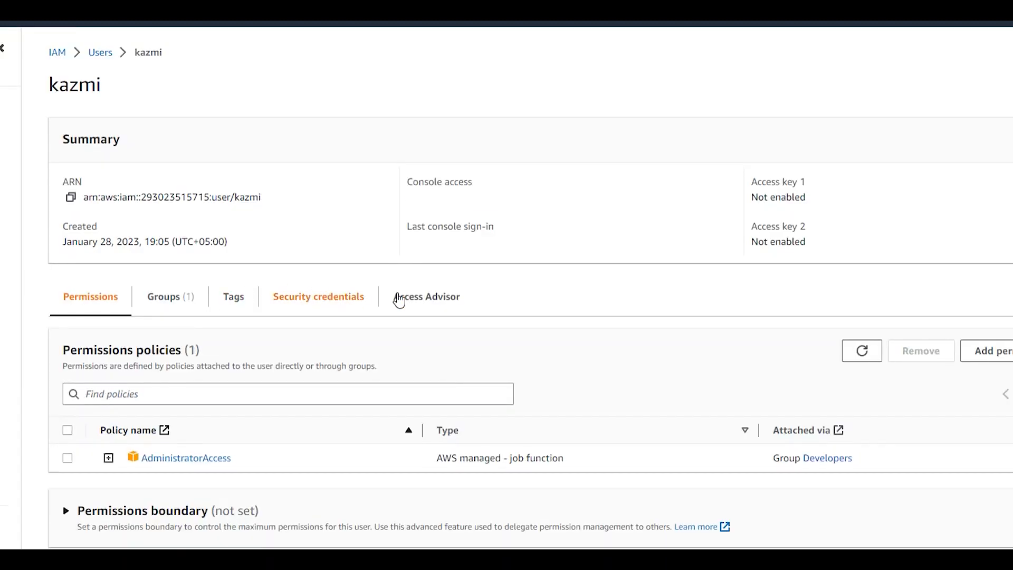
# From kazmi's security credentials, start a new access key for Command Line Interface use.
pyautogui.click(317, 296)
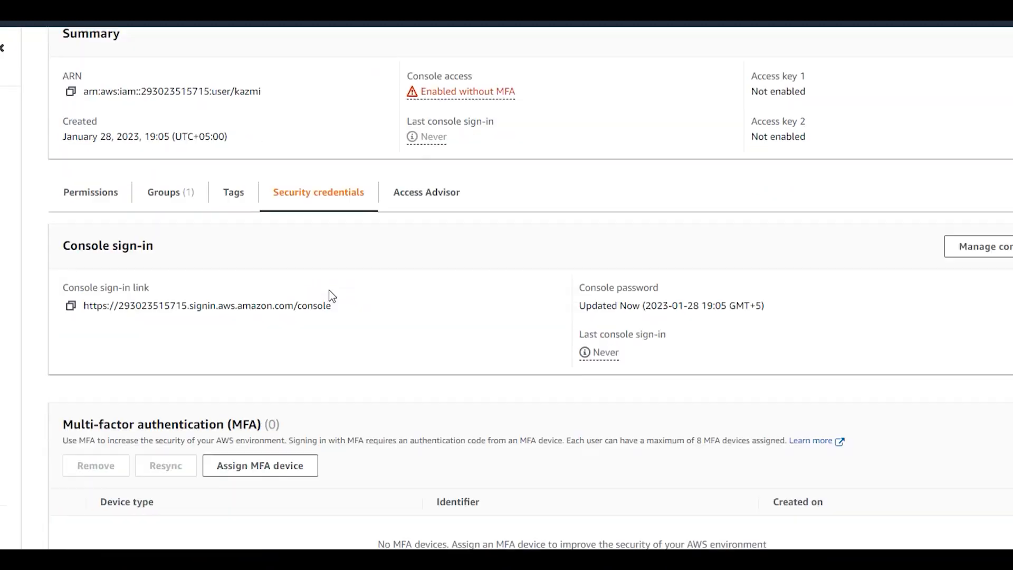
pyautogui.scroll(-3)
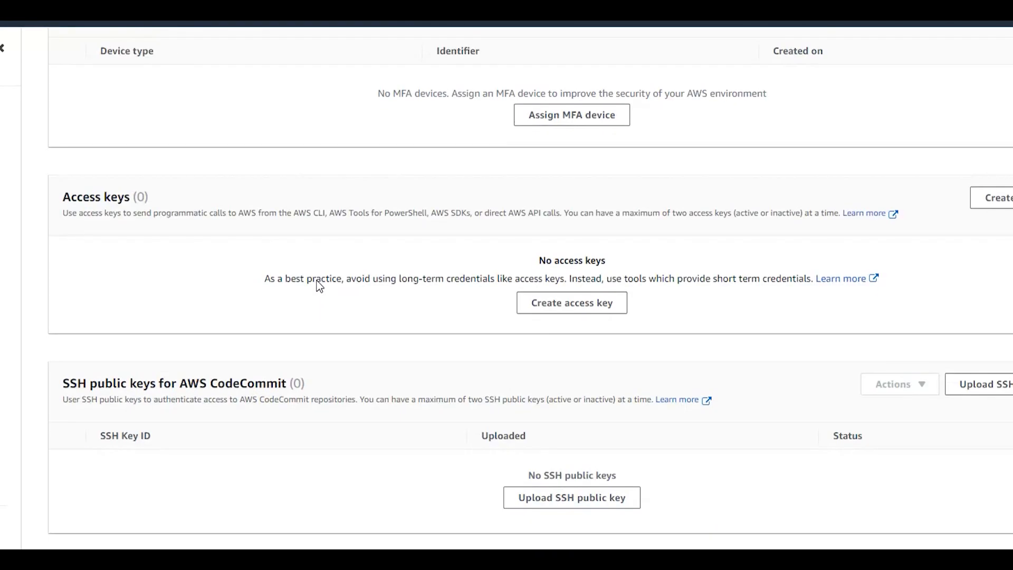
pyautogui.scroll(-3)
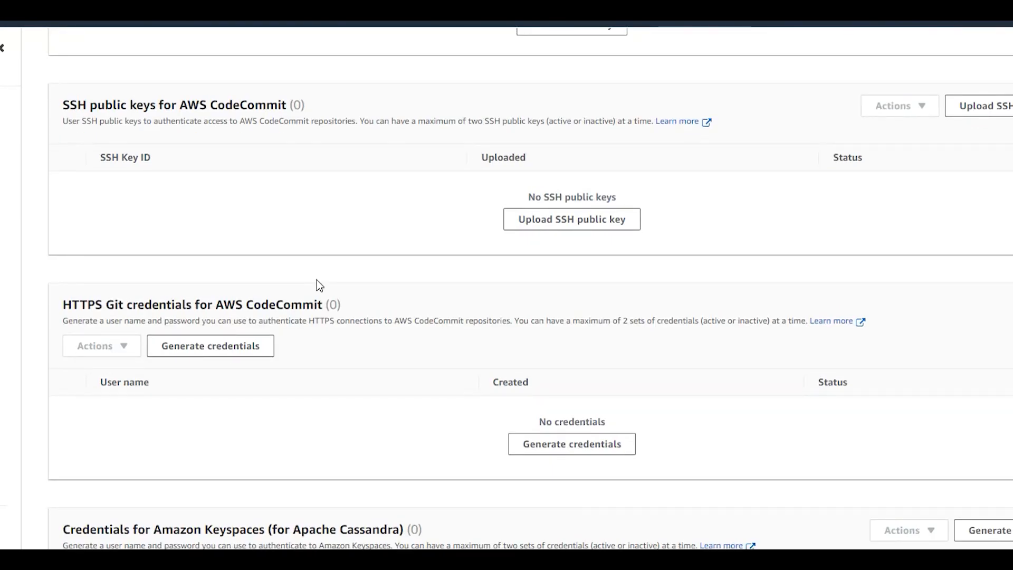
pyautogui.scroll(3)
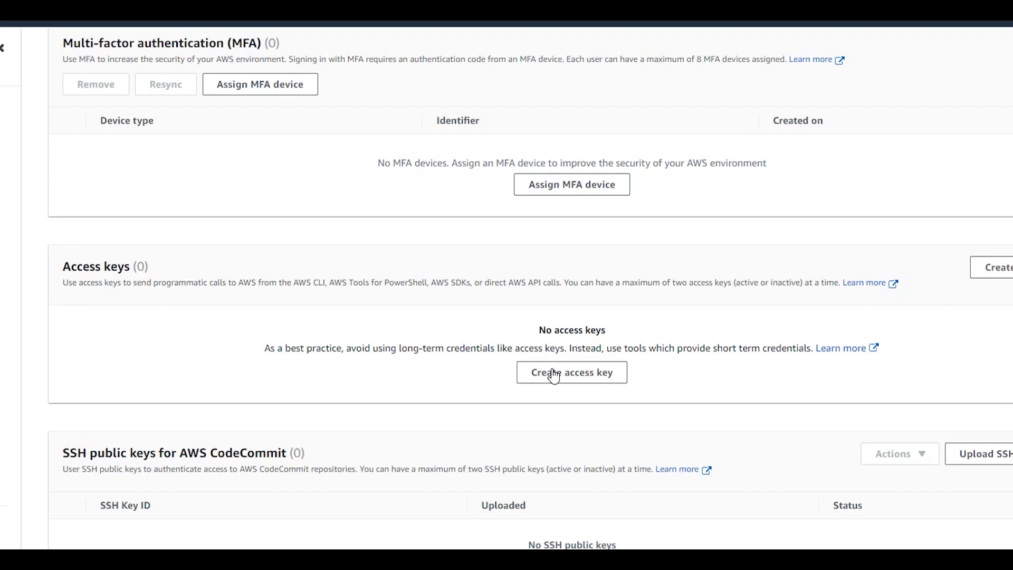
pyautogui.click(572, 372)
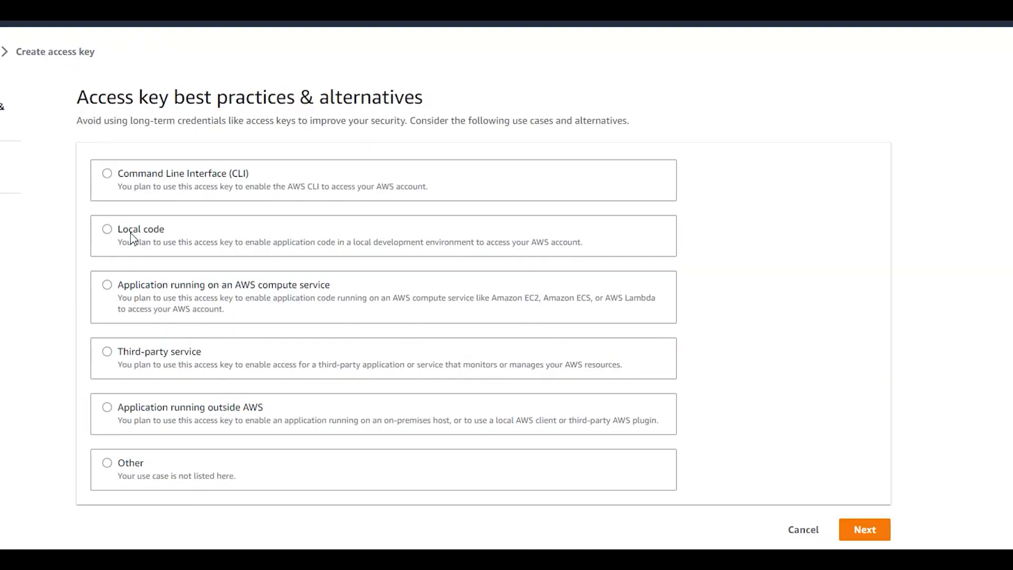
pyautogui.click(108, 173)
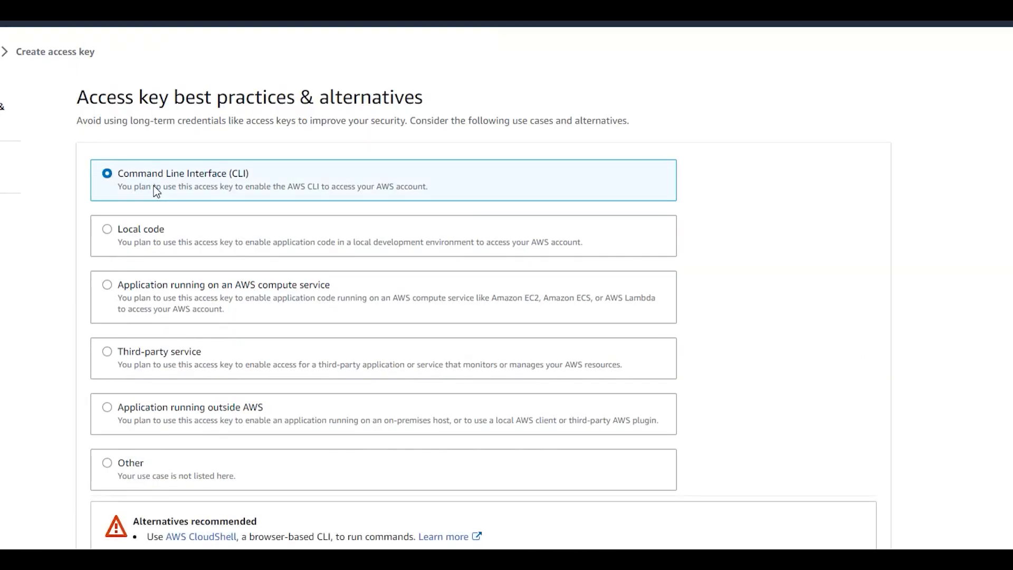
pyautogui.moveTo(238, 314)
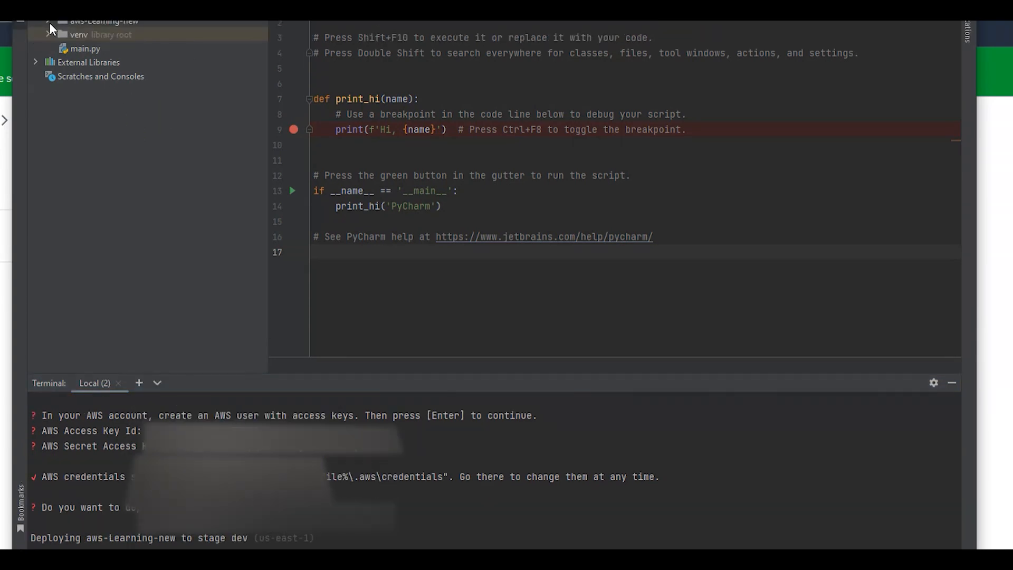
# Expand the aws-Learning-new folder to reveal handler.py and serverless.yml.
pyautogui.click(47, 21)
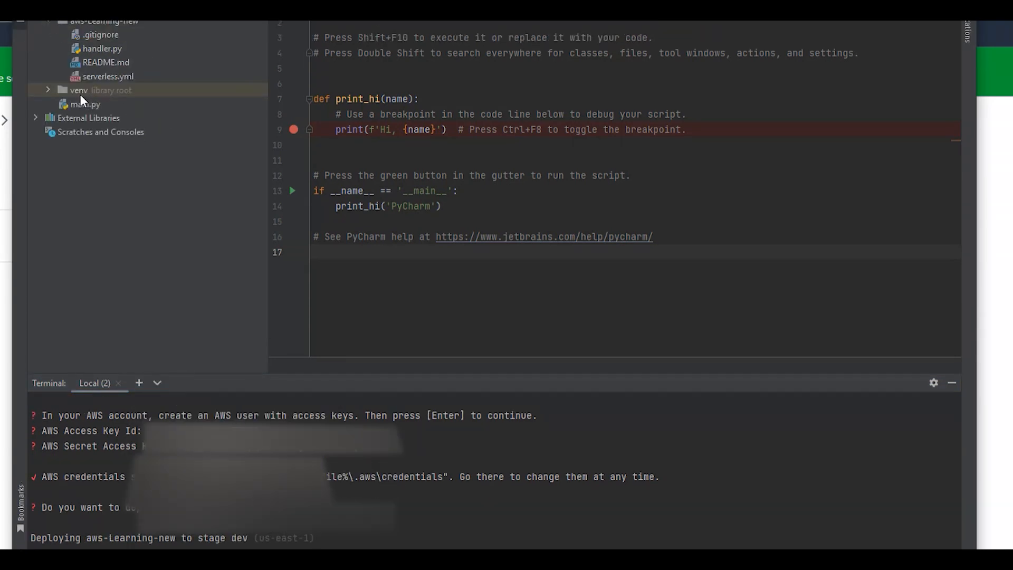
pyautogui.rightClick(74, 90)
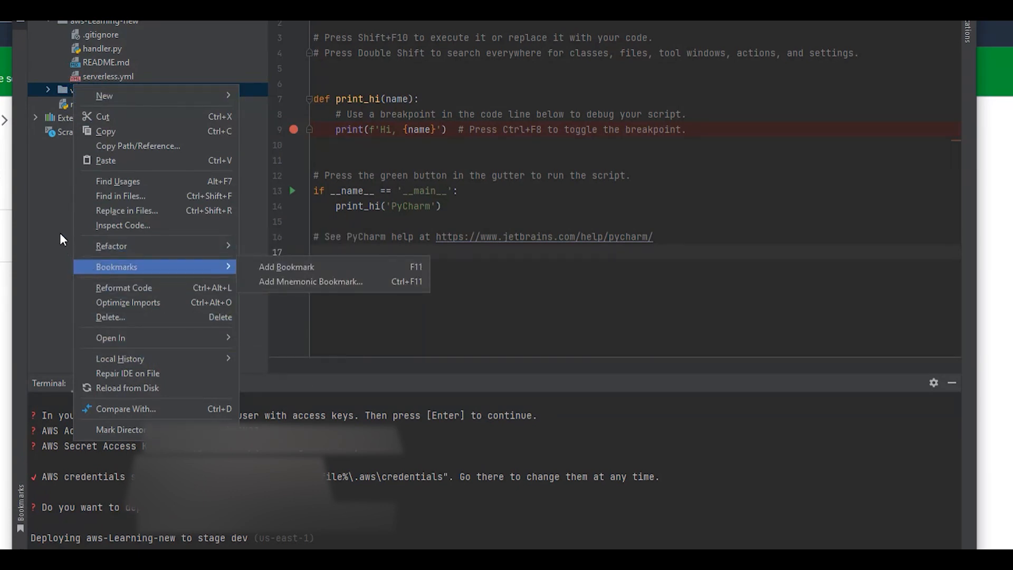
pyautogui.click(72, 90)
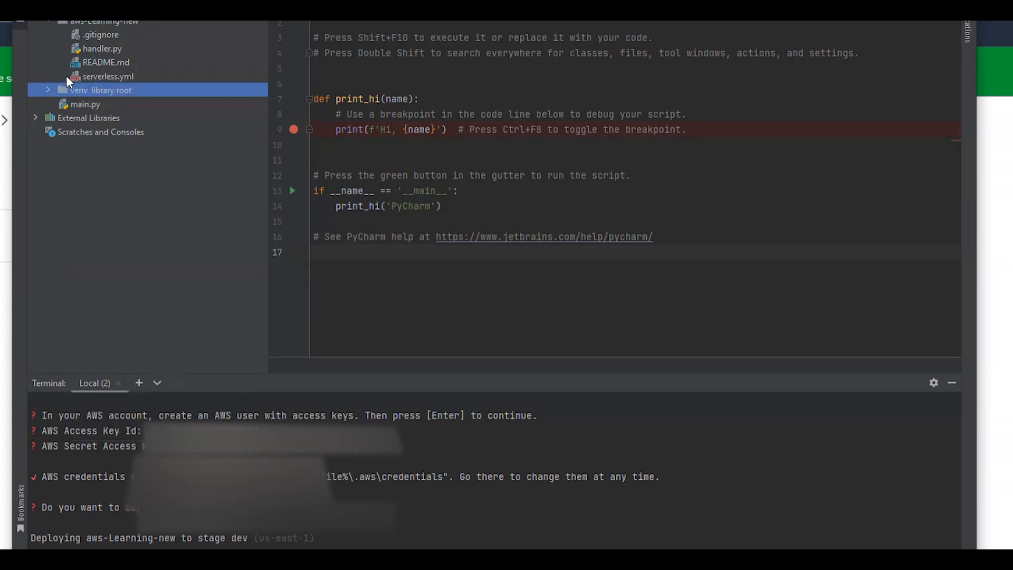
pyautogui.click(104, 76)
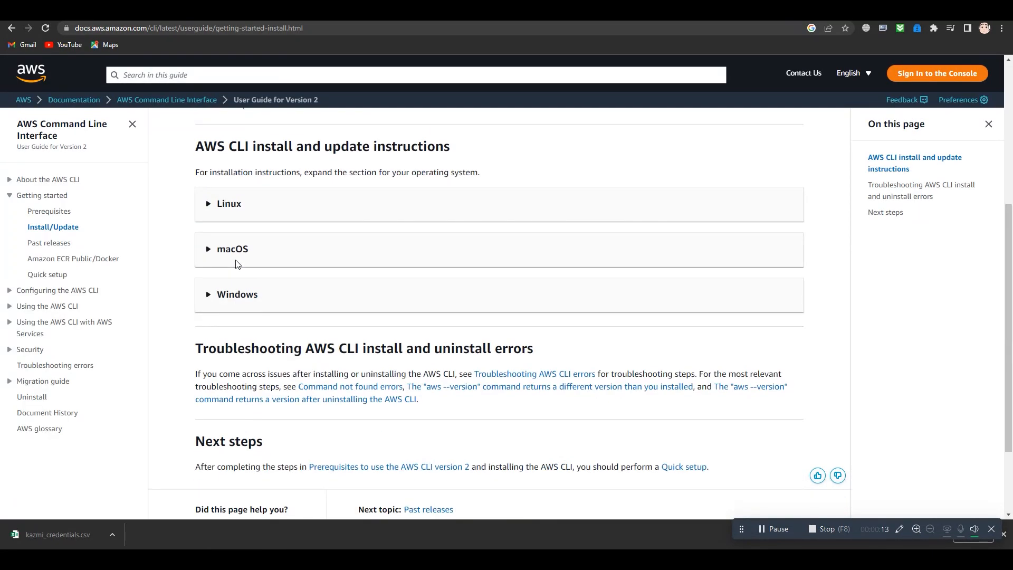
# Expand the Windows MSI installer instructions for the AWS CLI.
pyautogui.click(238, 295)
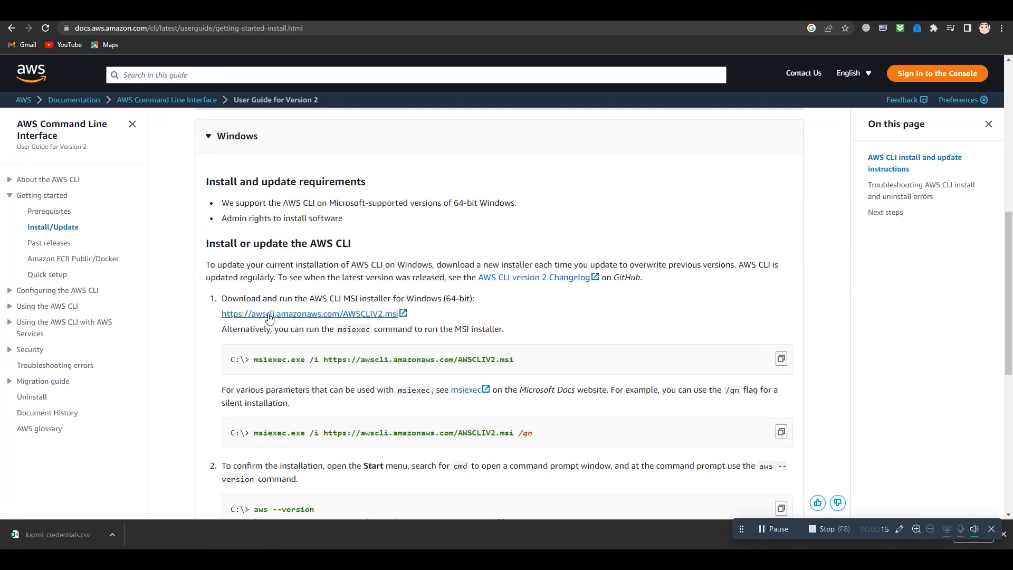
pyautogui.scroll(-3)
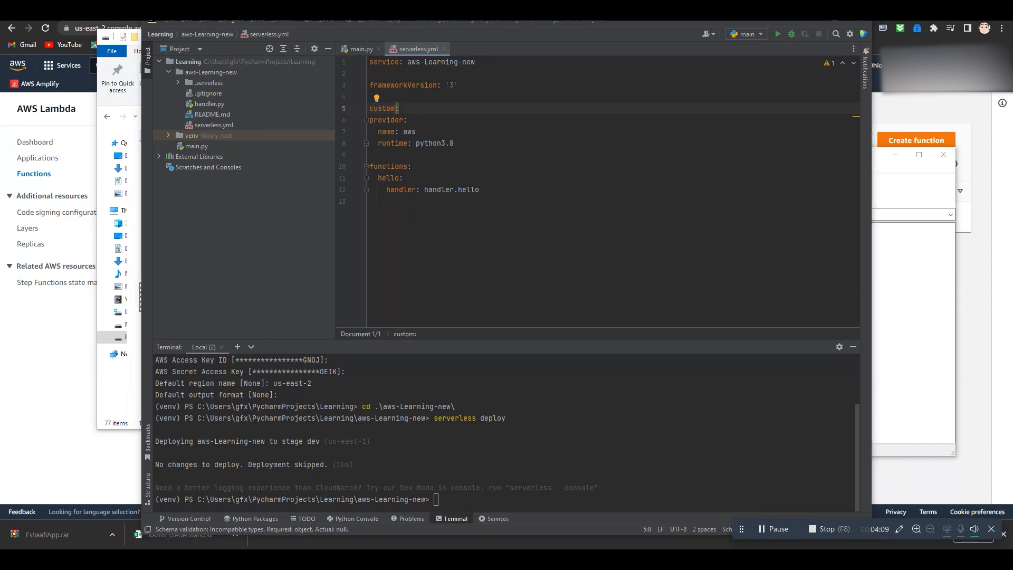
# Add the custom settings block and provider timeout: 30 entries to serverless.yml.
pyautogui.write('settings:')
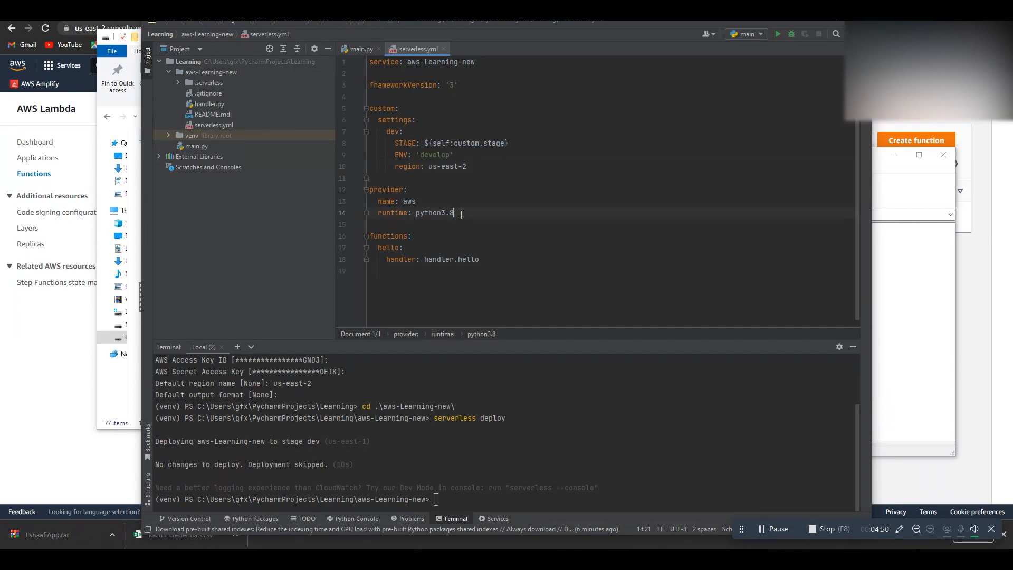
pyautogui.write('timeout: 30')
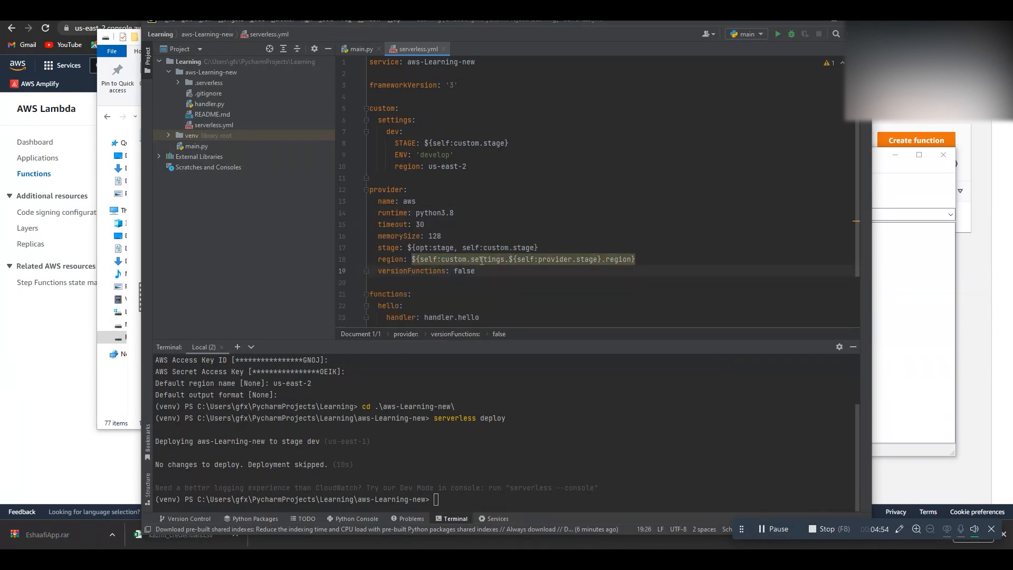
pyautogui.moveTo(485, 260)
pyautogui.write('- serverless-python-requirement')
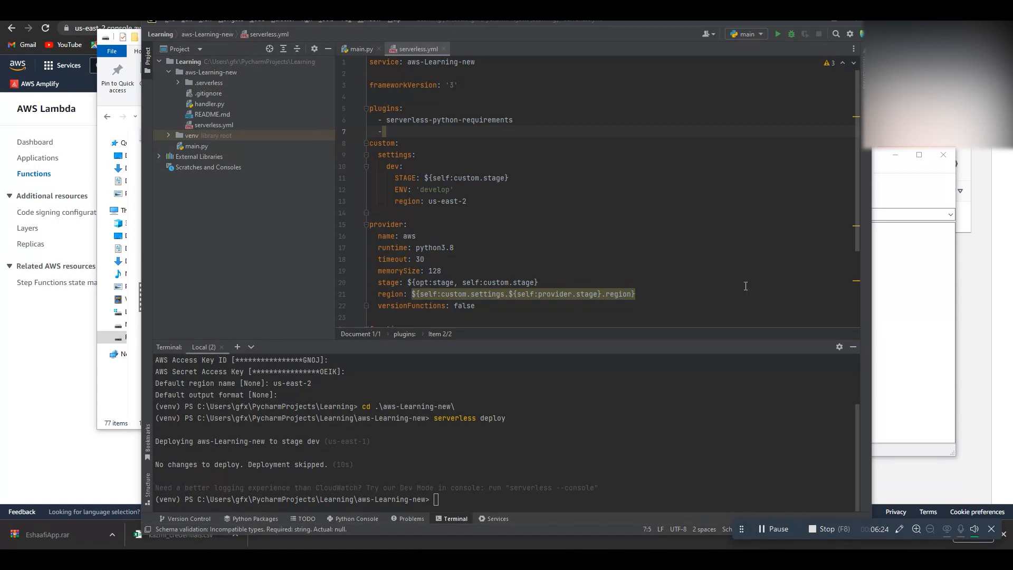
# Add serverless-iam-roles-per-function to the plugins list in serverless.yml.
pyautogui.write('serverless-iam-roles-per-function')
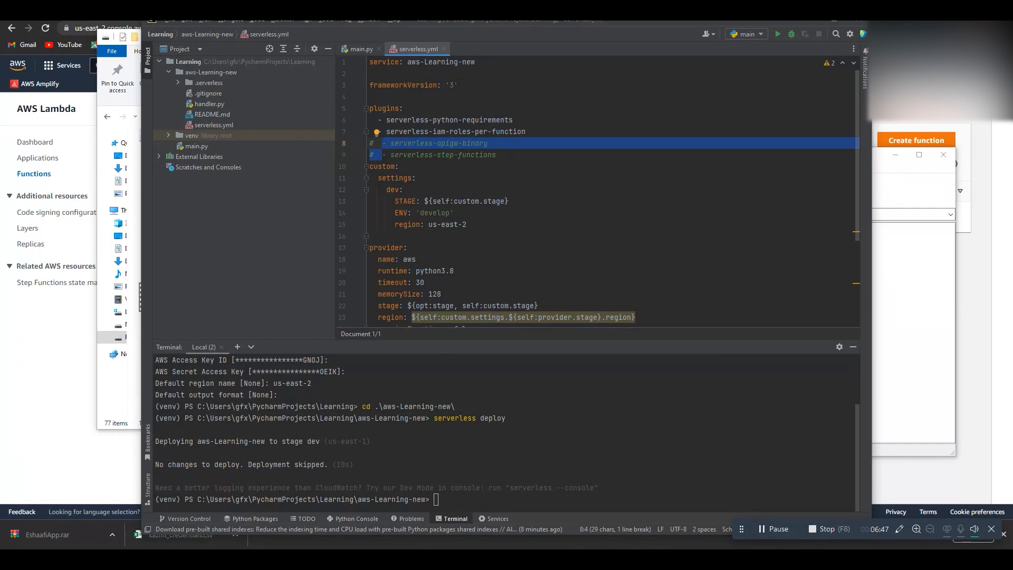
pyautogui.moveTo(509, 144)
pyautogui.write('- ../src/common/**')
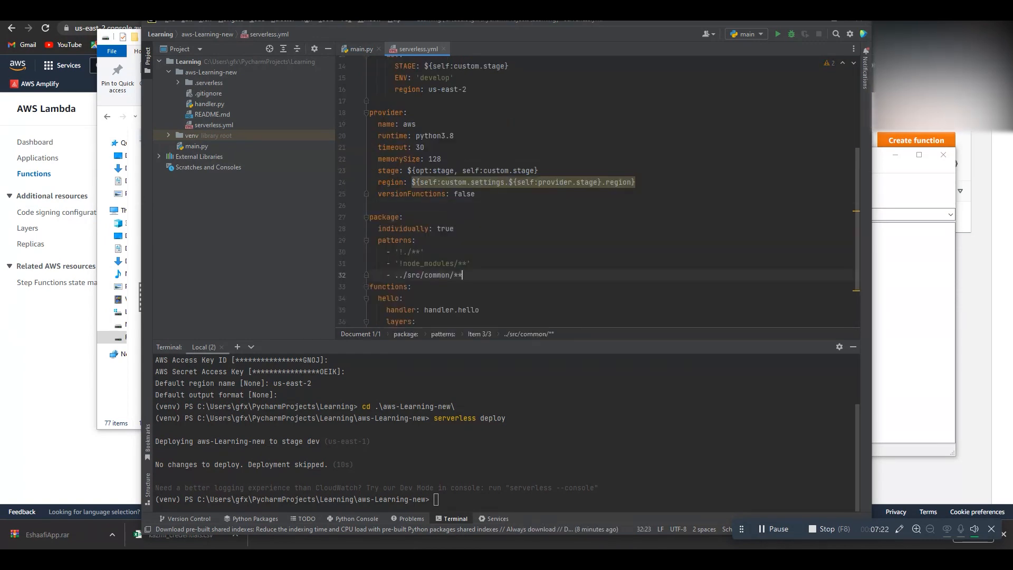
# Give hello the PythonRequirementsLambdaLayer and start its package patterns list.
pyautogui.press('Enter')
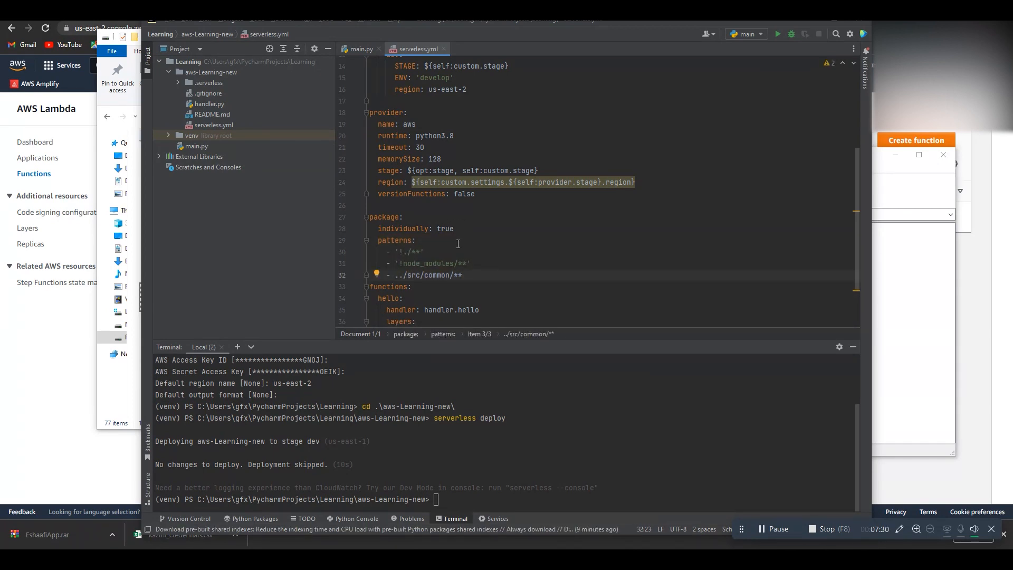
pyautogui.scroll(-3)
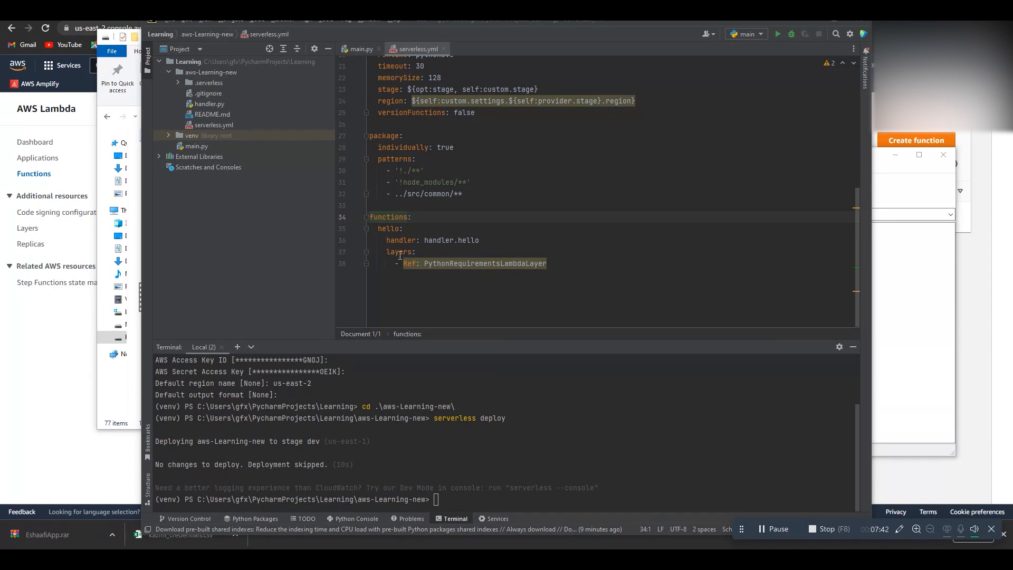
pyautogui.click(548, 264)
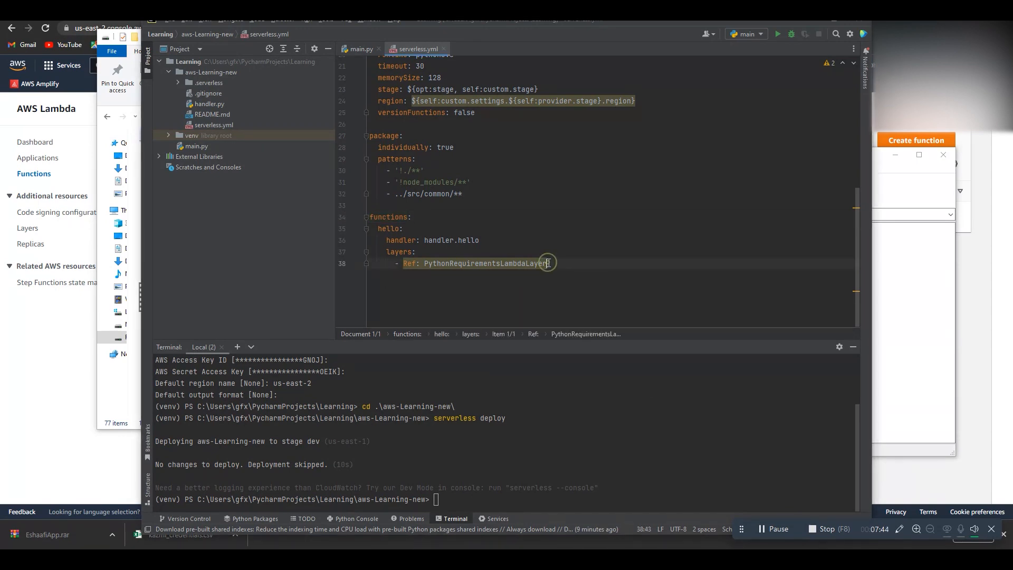
pyautogui.press('Enter')
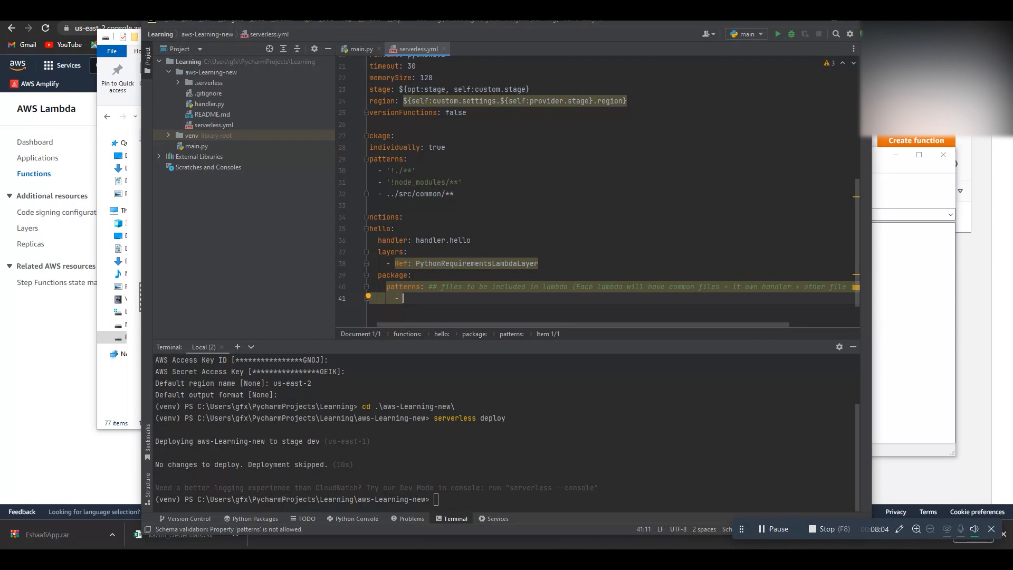
# List handler.py in the hello function's package patterns.
pyautogui.write('handler.py')
pyautogui.write('events')
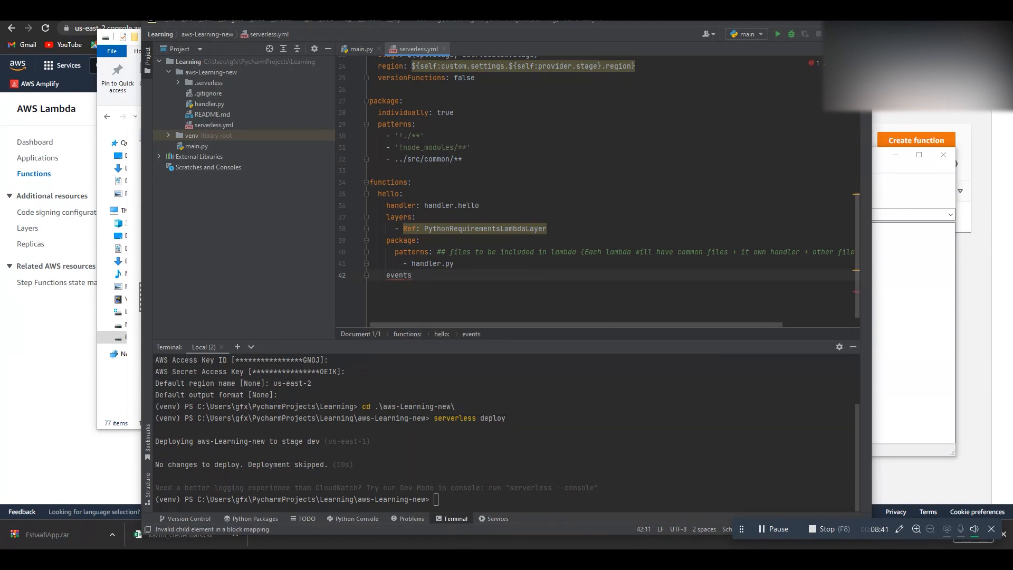
pyautogui.write(':')
pyautogui.press('Enter')
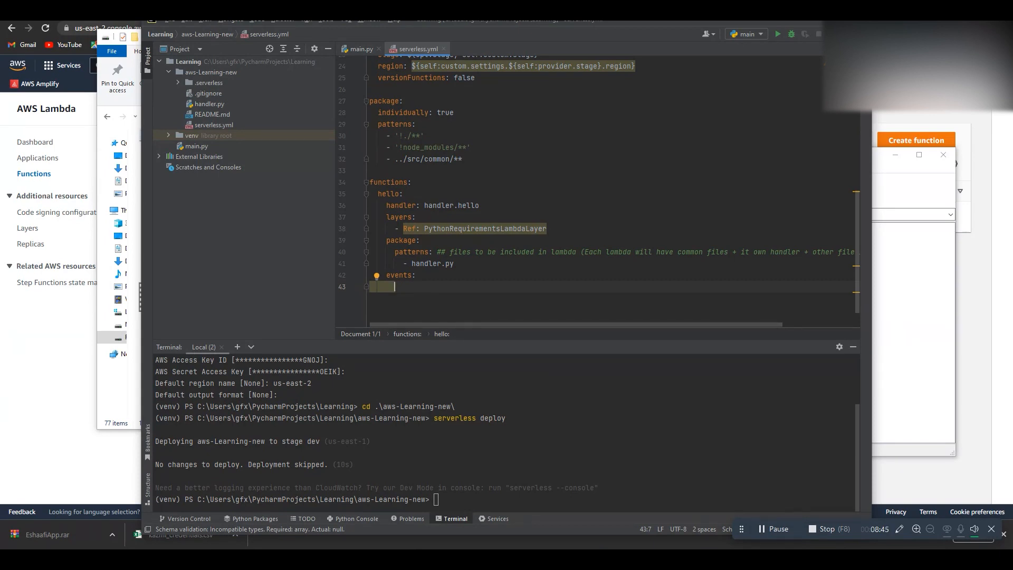
# Add an http event with path new/learning and method get to the hello function.
pyautogui.write('- h')
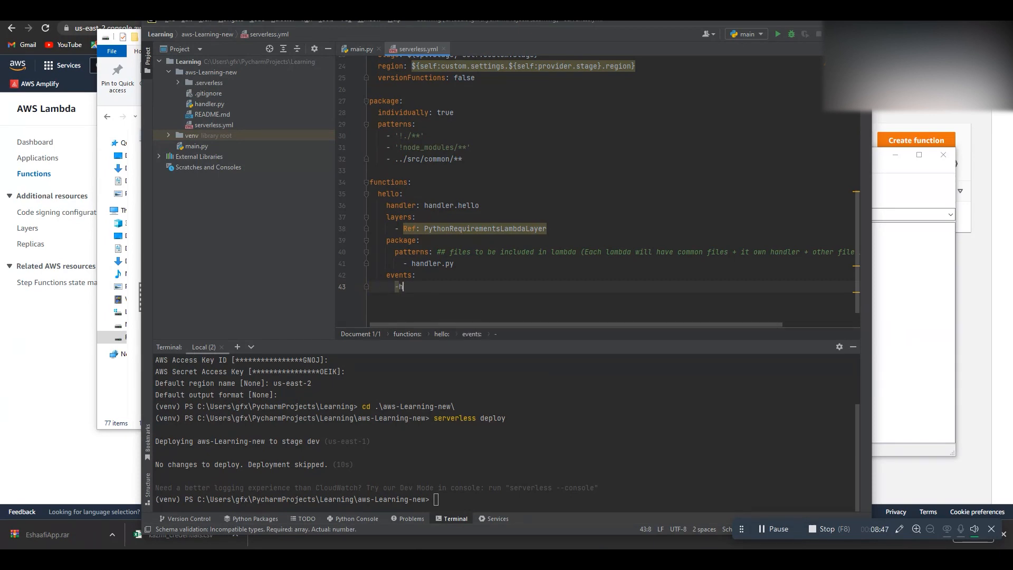
pyautogui.write('ttp:')
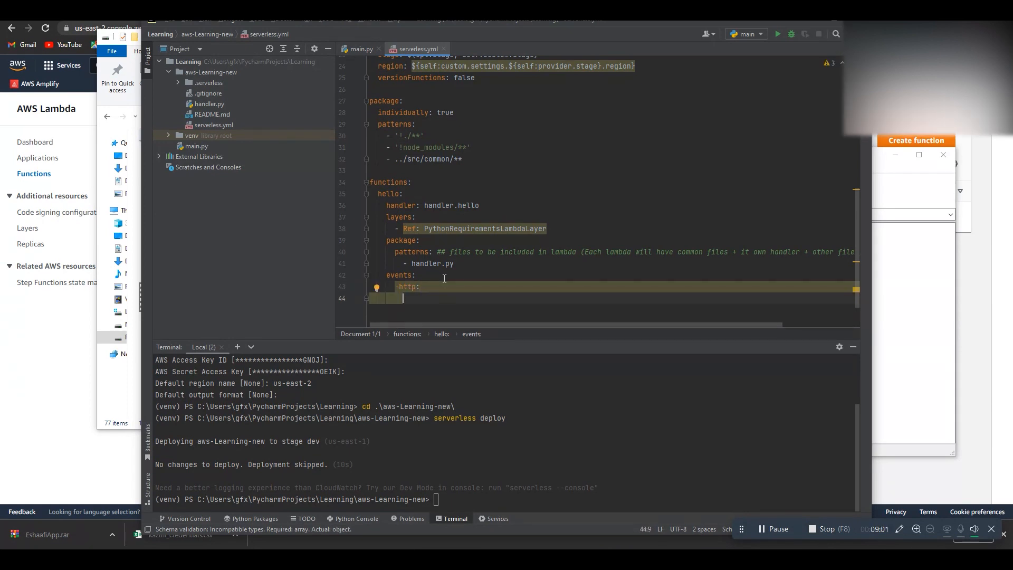
pyautogui.write('path:')
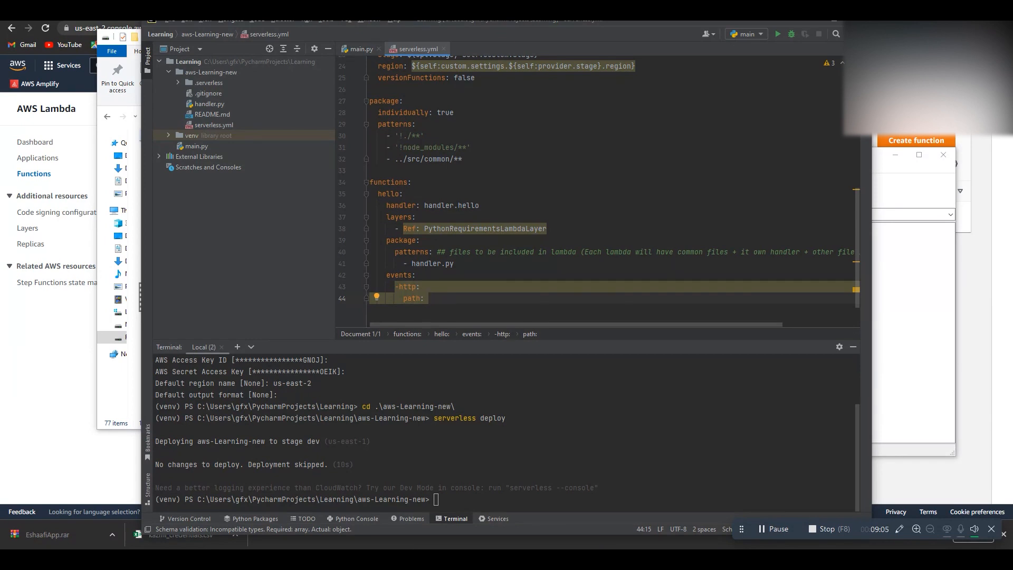
pyautogui.write('new/learning')
pyautogui.write('method: get')
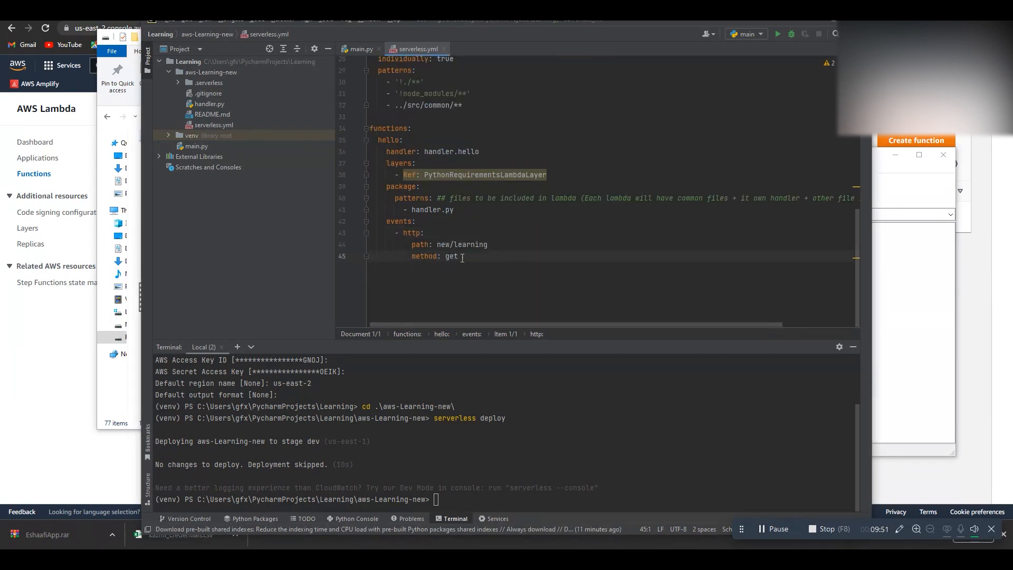
pyautogui.press('Enter')
pyautogui.write('resources:')
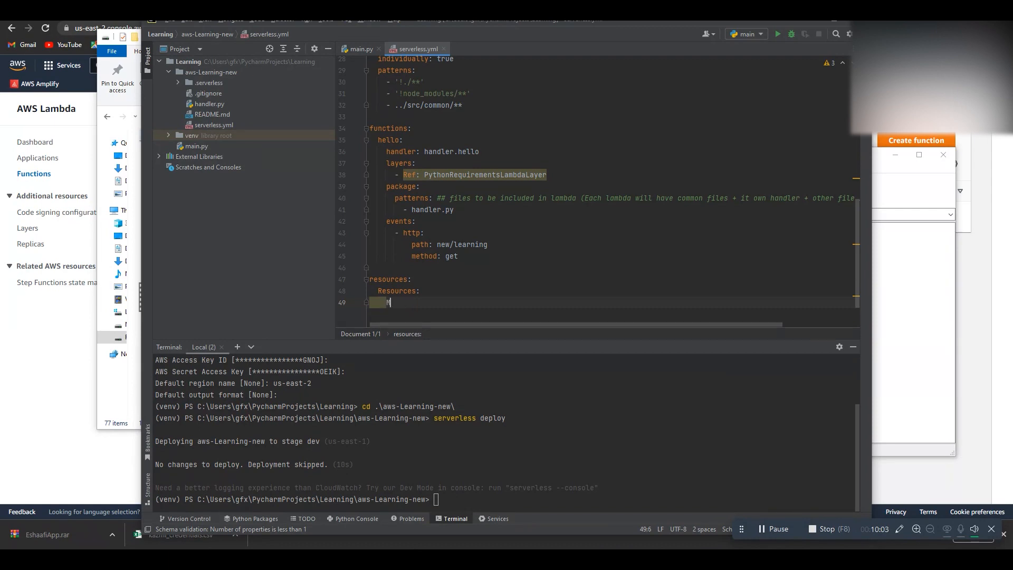
# Define MainTable with ProvisionedThroughput 1/1 and TableName ${self:custom.settings.MAIN_DYNAMODB_TABLE}.
pyautogui.write('MainTable:')
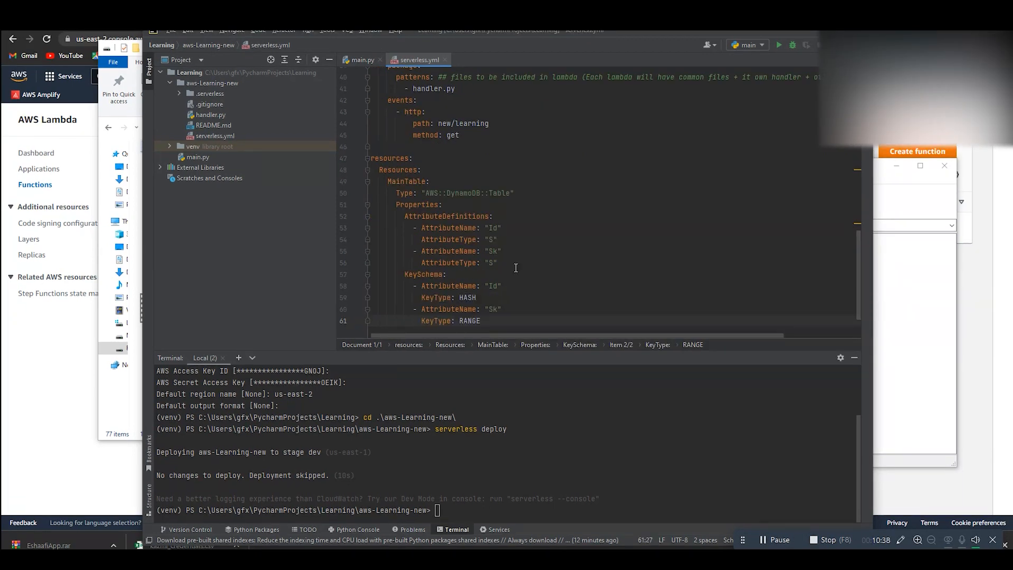
pyautogui.scroll(-3)
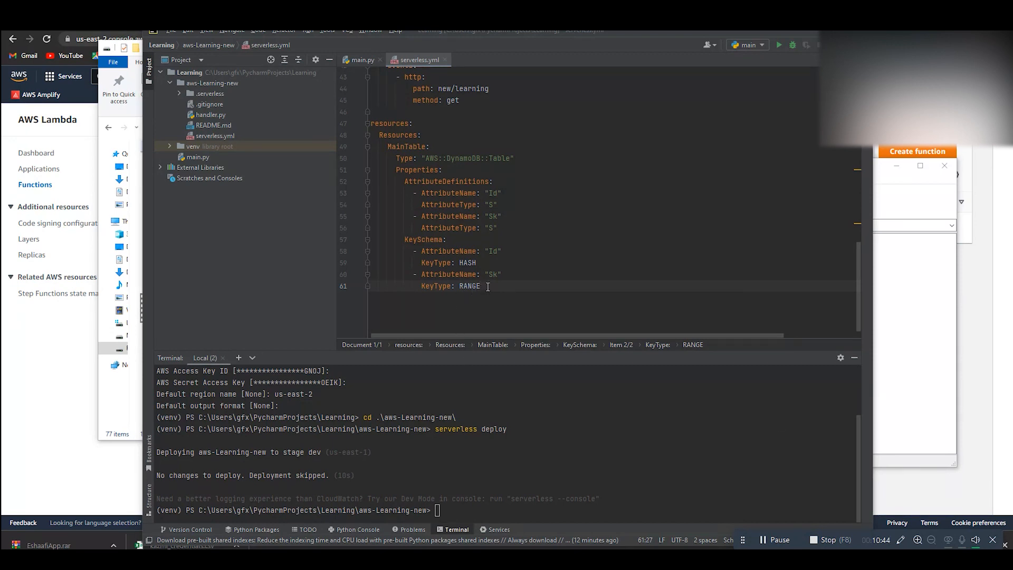
pyautogui.press('Enter')
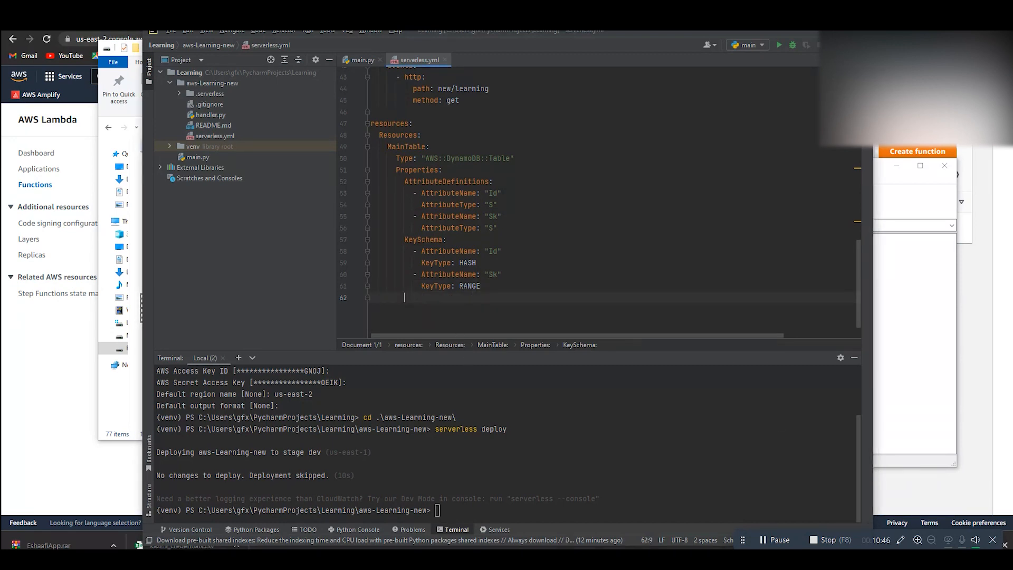
pyautogui.write('ProvisionedThroughput:')
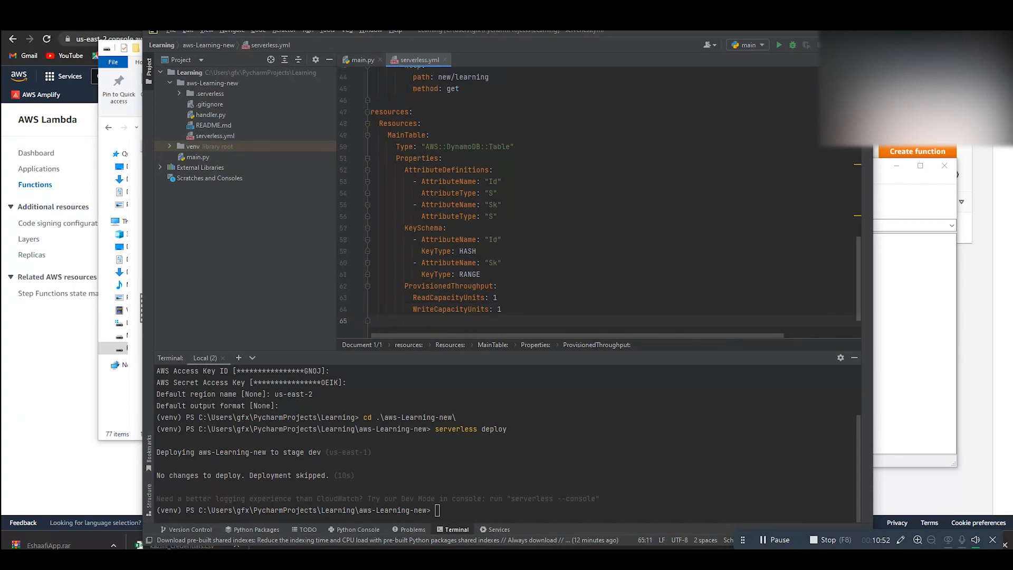
pyautogui.write('TableName: ${self:custom.settings.MAIN_DYNAMODB_TABLE}')
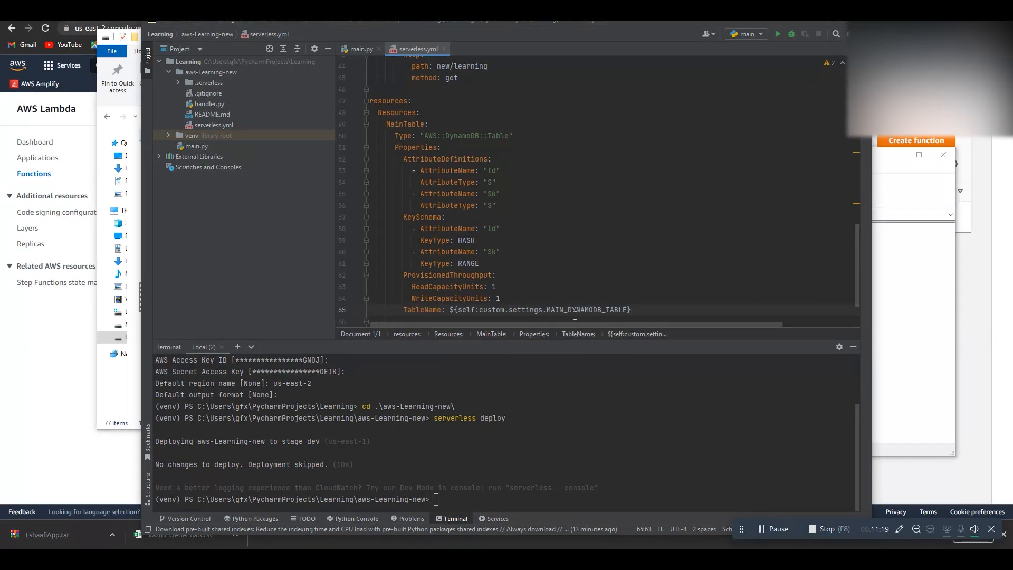
pyautogui.doubleClick(586, 310)
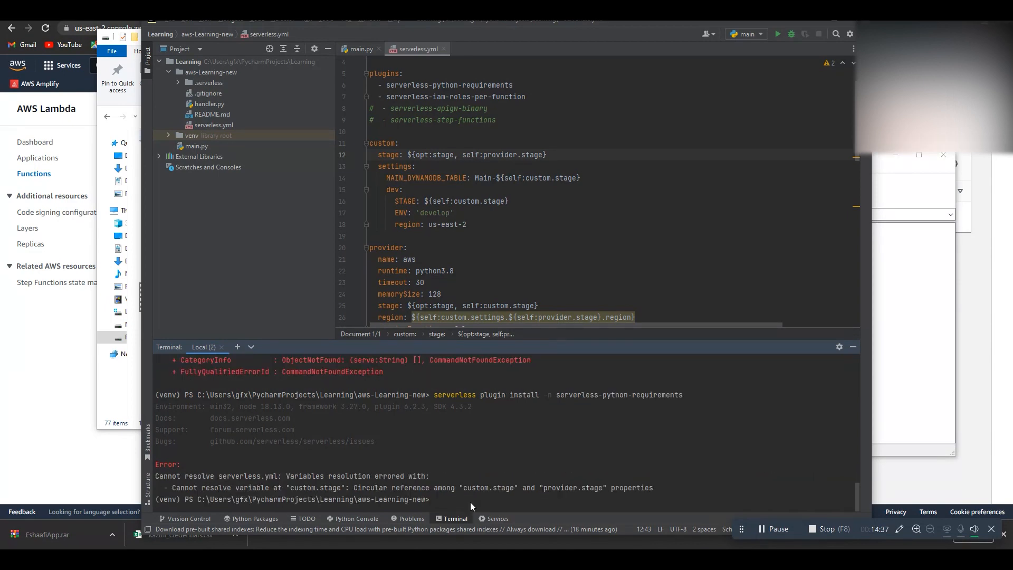
# Install serverless-python-requirements and serverless-iam-roles-per-function via npm in the terminal.
pyautogui.write('npm i serverless-python-requirements')
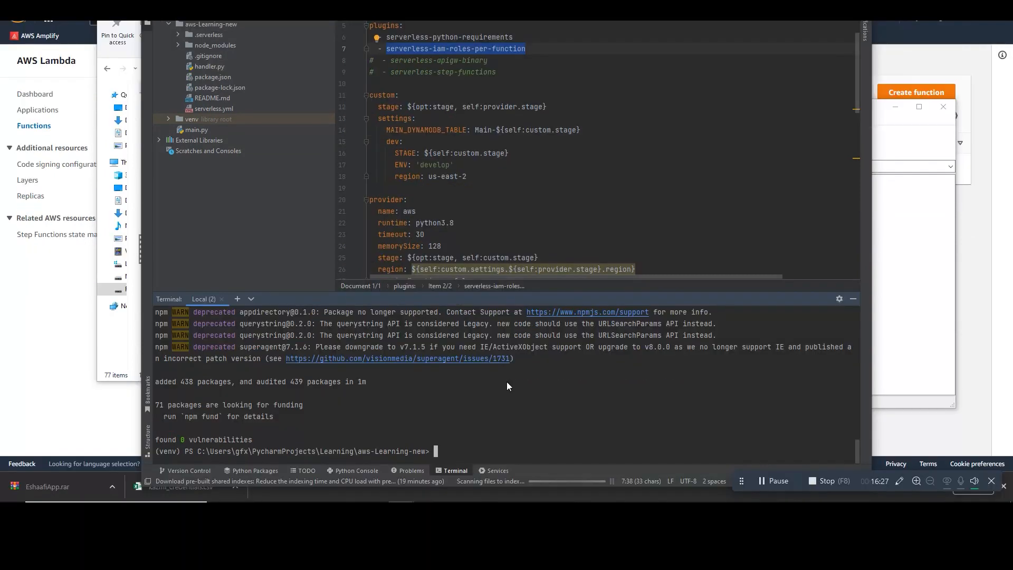
pyautogui.moveTo(505, 394)
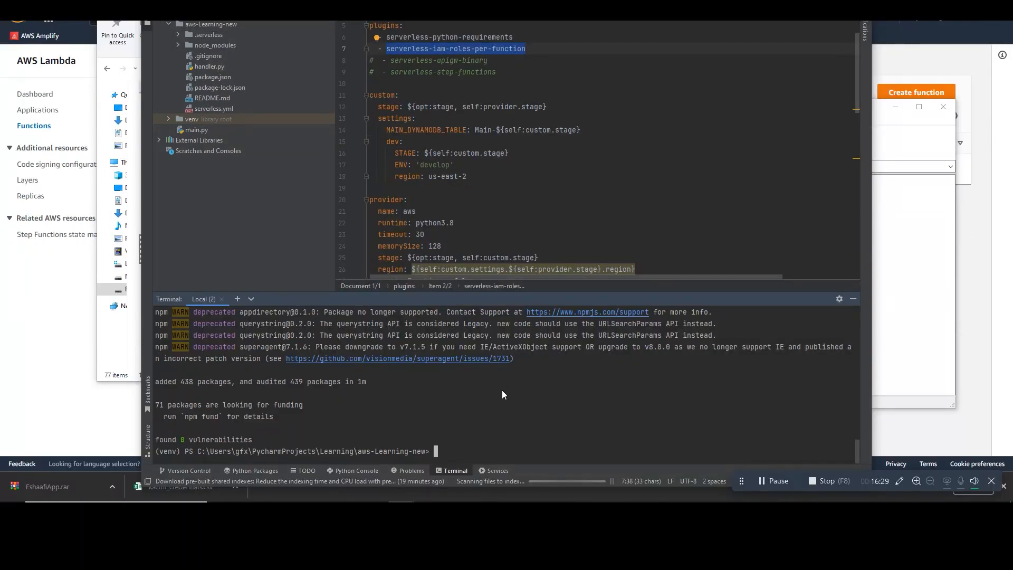
pyautogui.write('npm in')
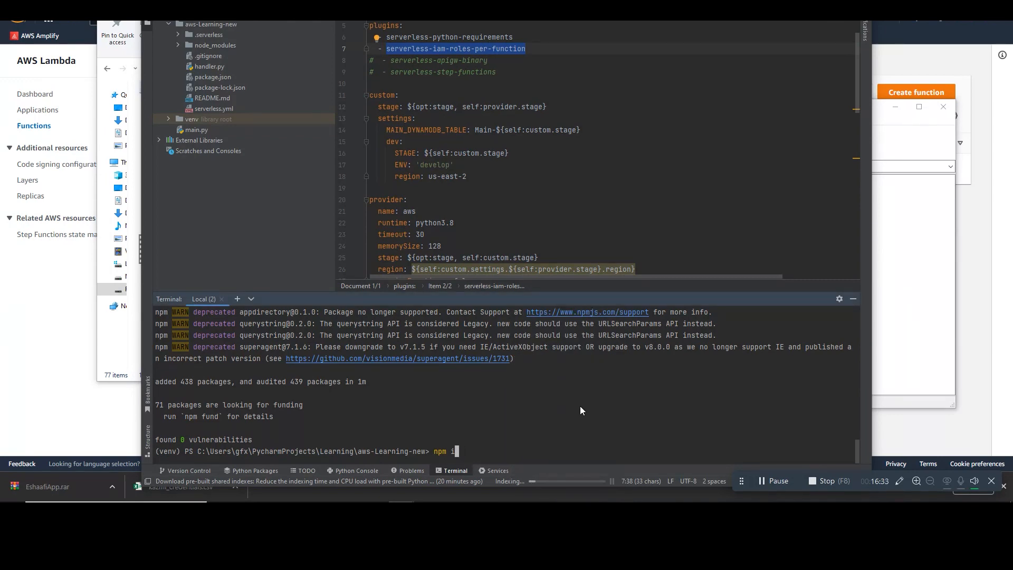
pyautogui.write('serverless-iam-roles-per-function')
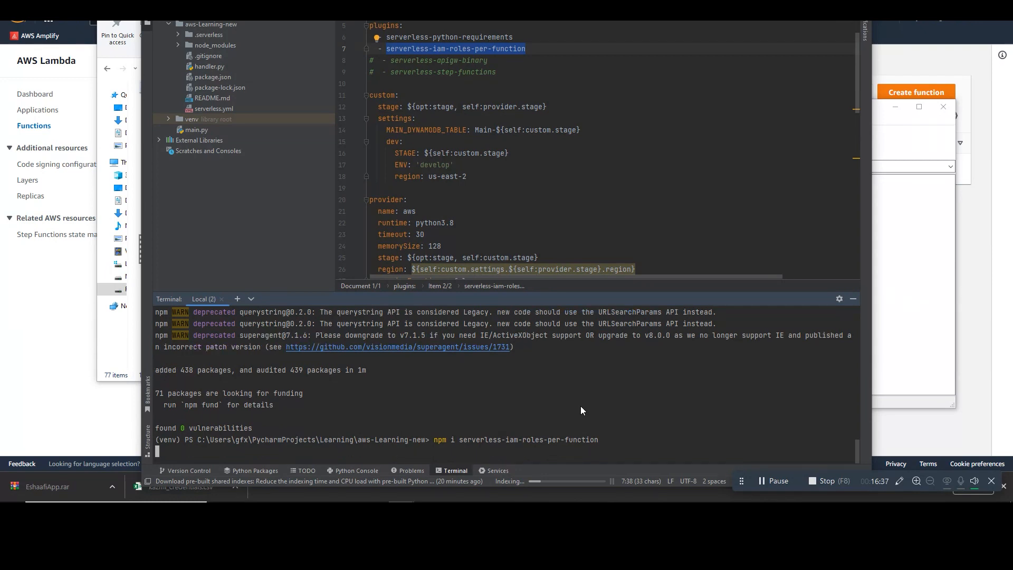
pyautogui.moveTo(581, 396)
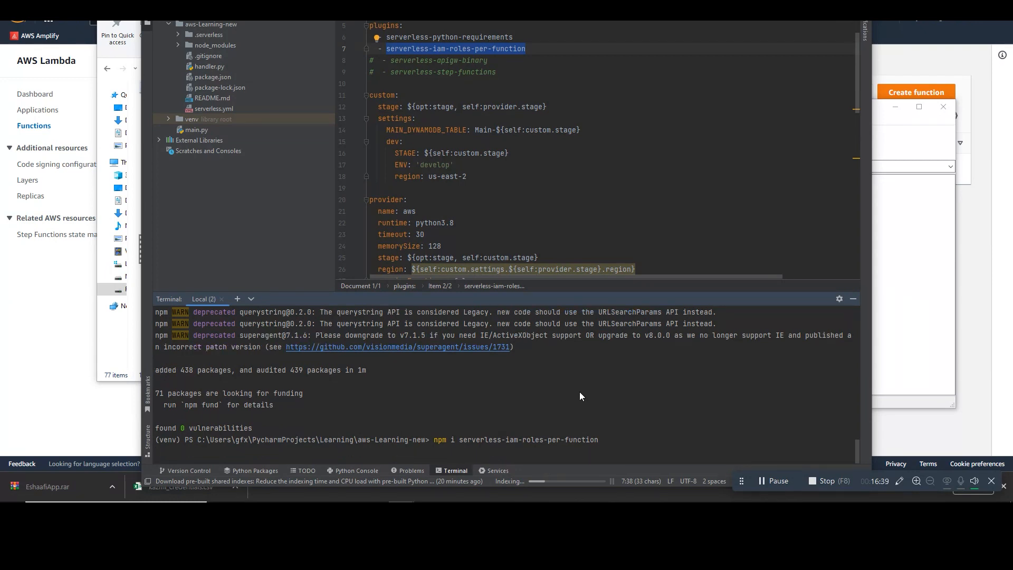
pyautogui.moveTo(589, 378)
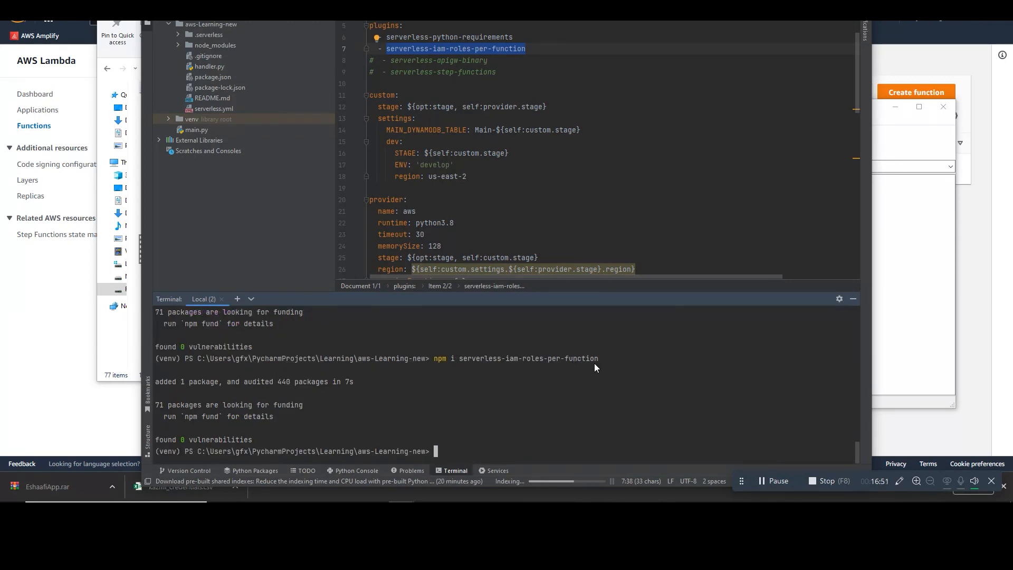
pyautogui.moveTo(534, 435)
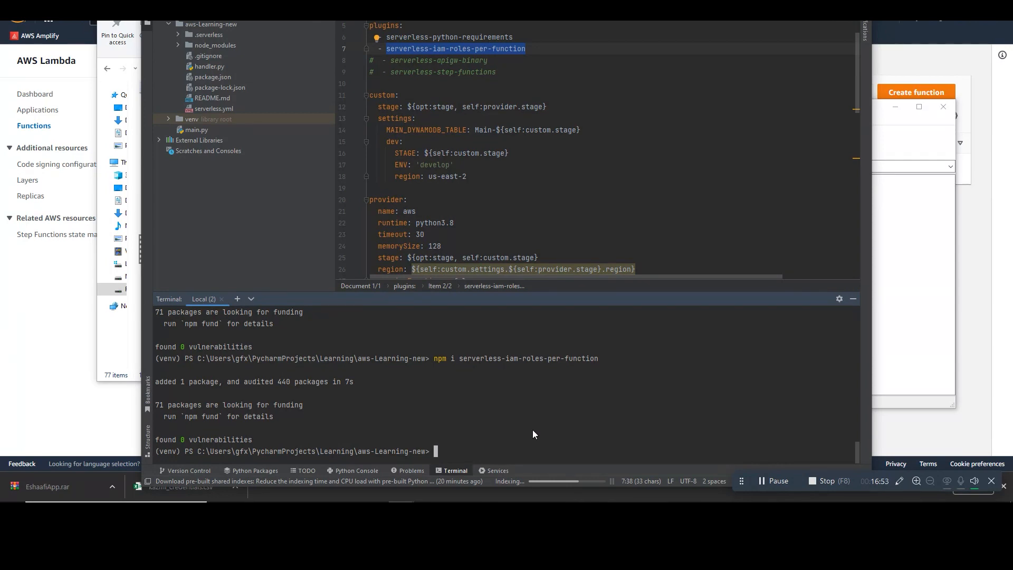
# Run serverless plugin install -n serverless-python-requirements and begin a serverless deploy.
pyautogui.write('serverless plugin install -n serverless-python-requirements')
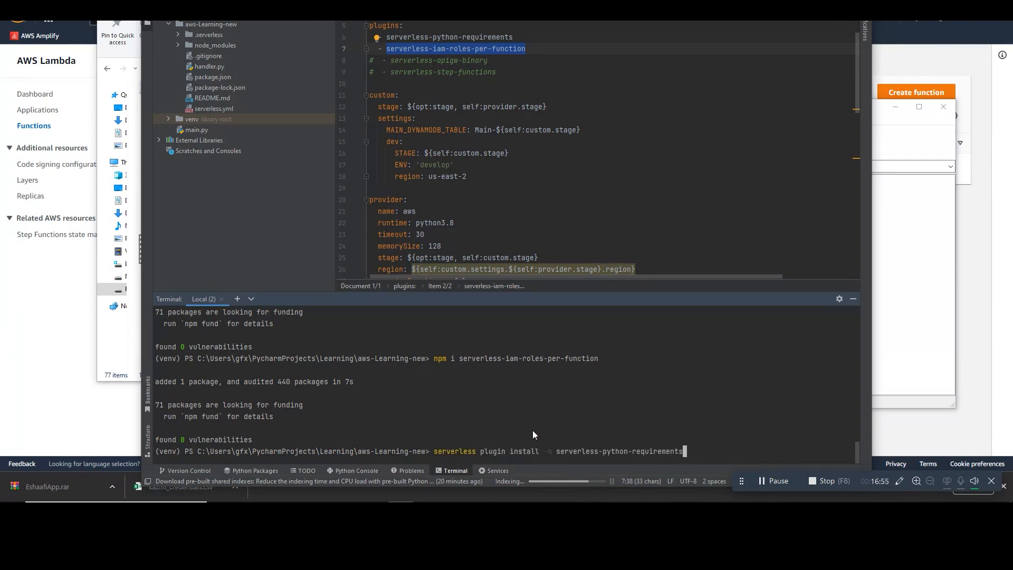
pyautogui.write('serverless deploy')
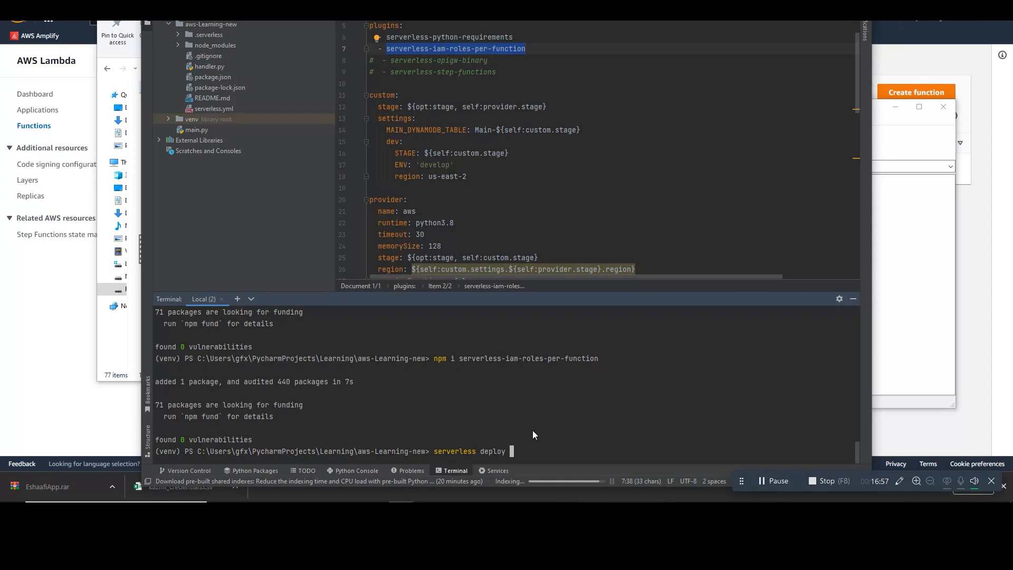
# Run serverless deploy --stage dev, which fails installing Python requirements.
pyautogui.write('--stage dev')
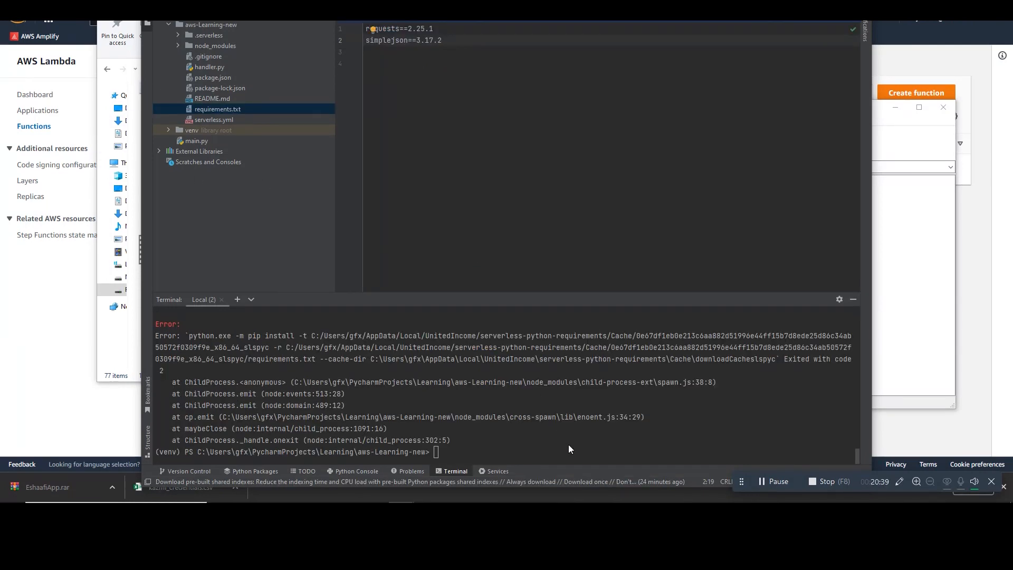
pyautogui.write('serverless deploy --stage dev')
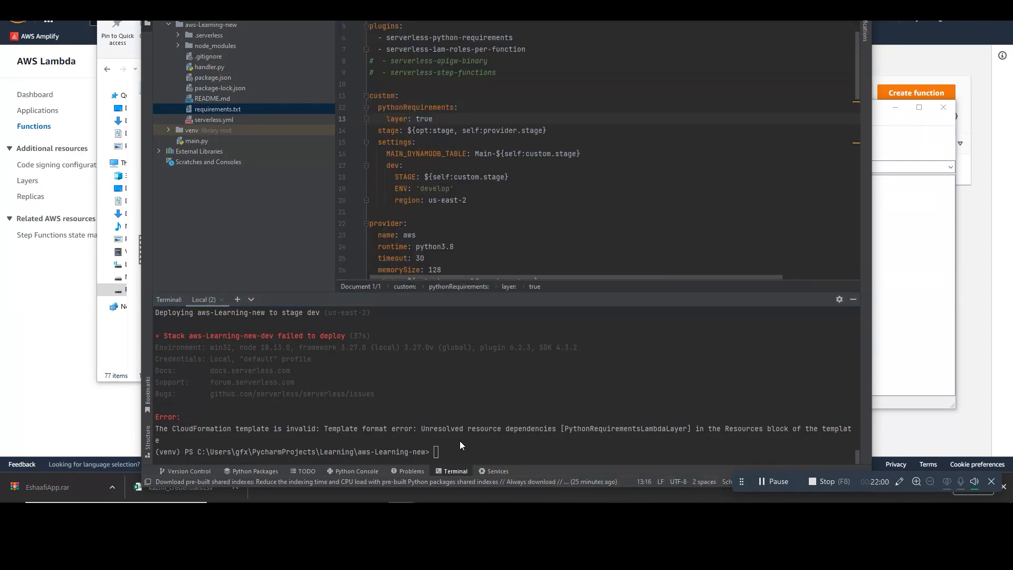
# Redeploy with serverless deploy --stage dev until the aws-Learning-new-dev stack succeeds.
pyautogui.write('serverless deploy --stage dev')
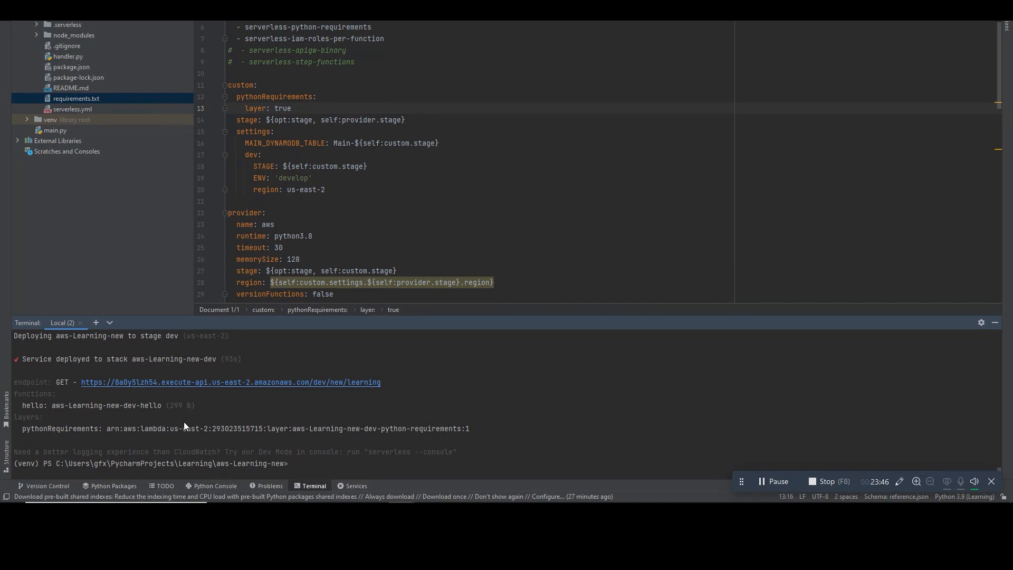
pyautogui.doubleClick(188, 429)
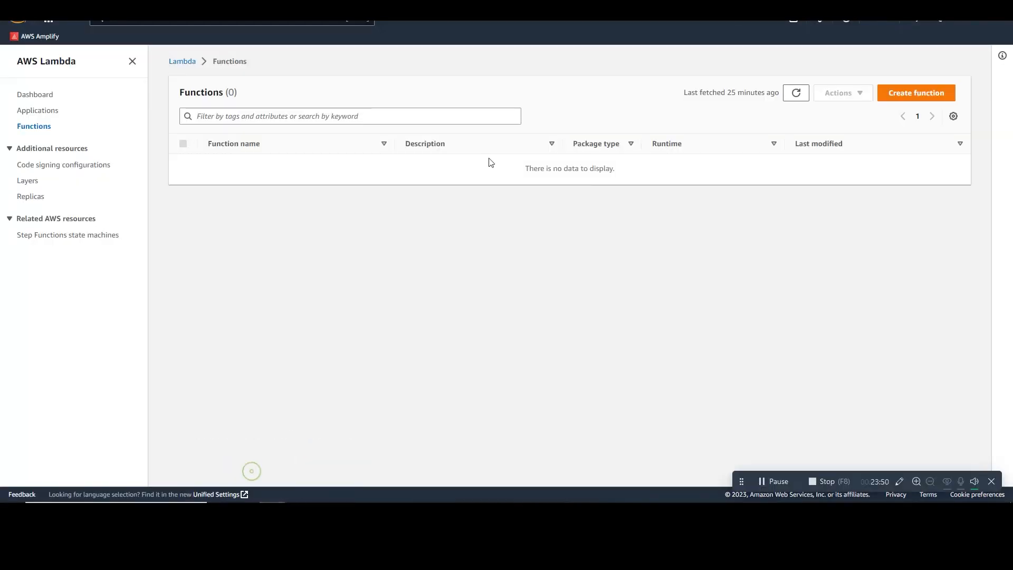
# Refresh the Functions list and view aws-Learning-new-dev-hello's API Gateway trigger configuration.
pyautogui.click(796, 93)
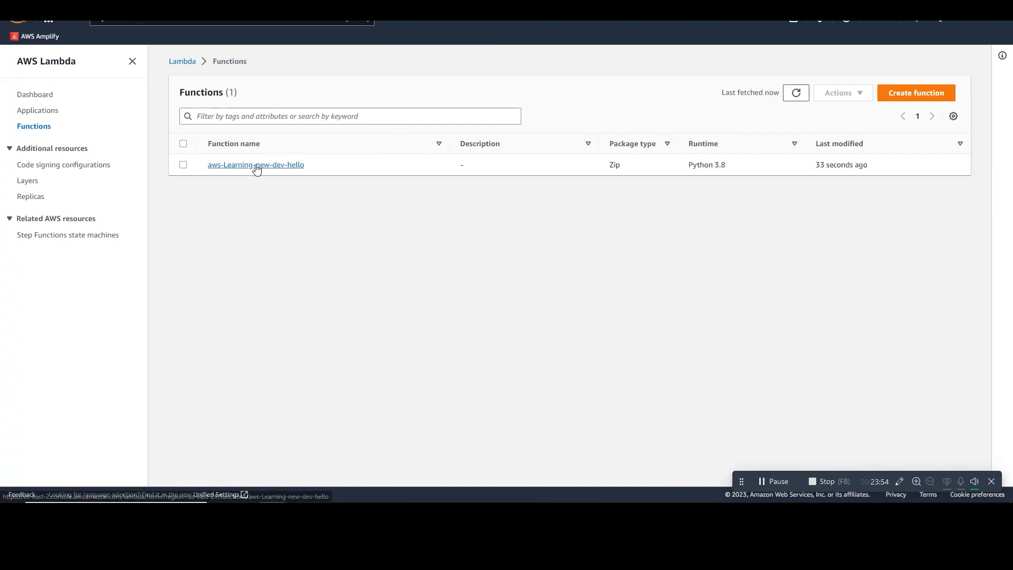
pyautogui.click(255, 164)
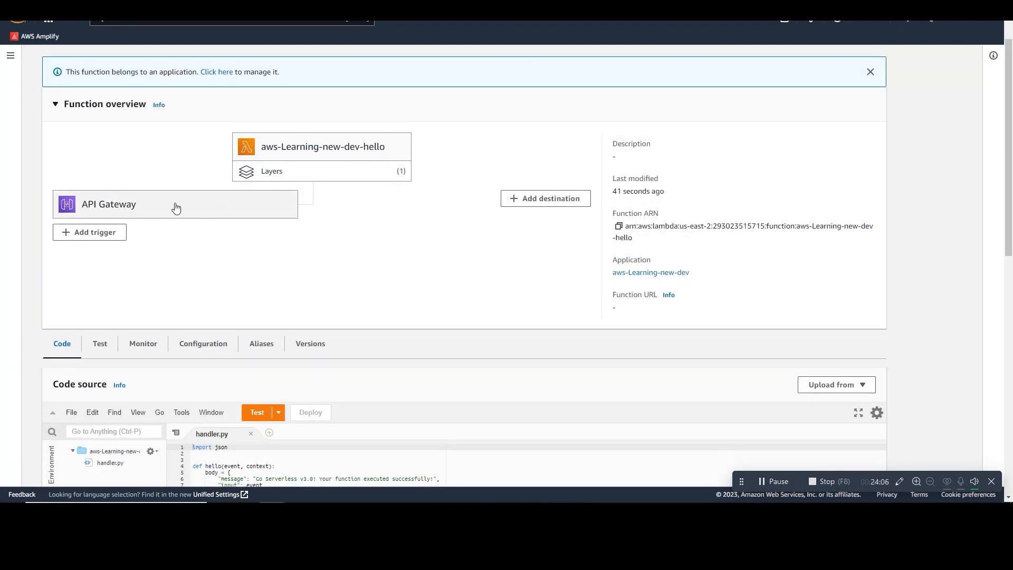
pyautogui.click(203, 344)
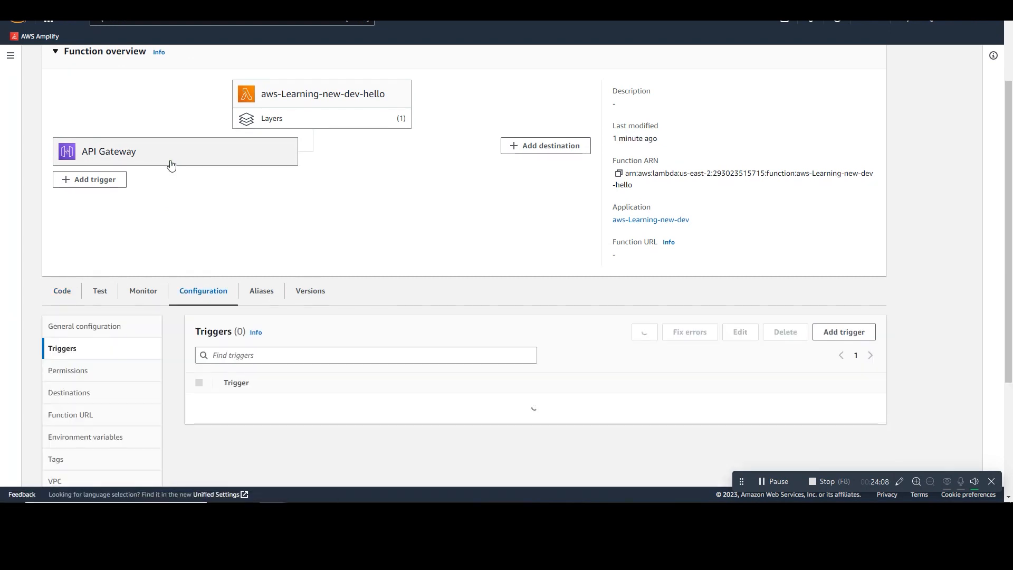
pyautogui.scroll(-3)
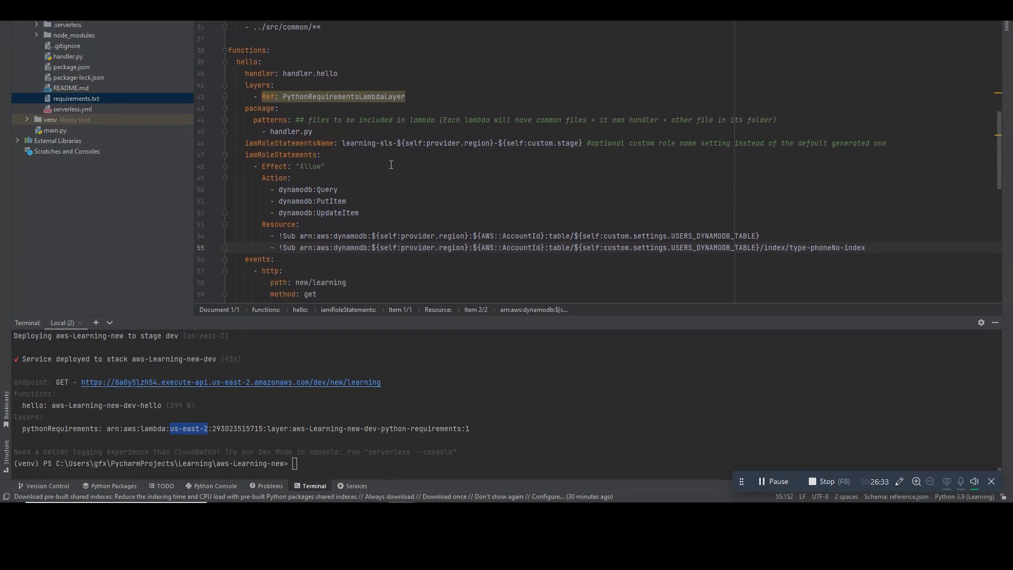
pyautogui.moveTo(295, 173)
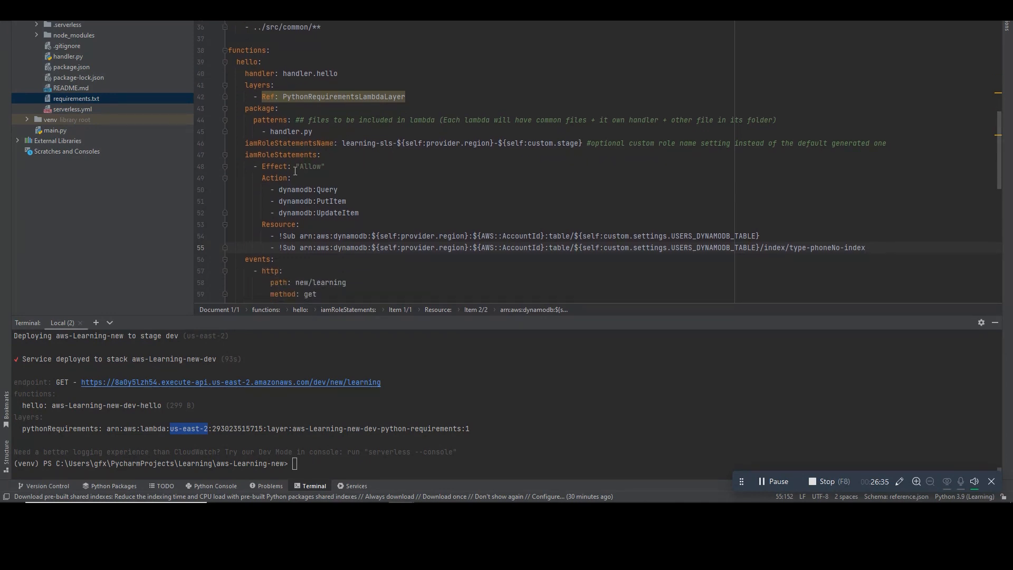
# Point the hello function's DynamoDB iamRoleStatements resource at MAIN_DYNAMODB_TABLE instead of USERS_DYNAMODB_TABLE.
pyautogui.doubleClick(310, 167)
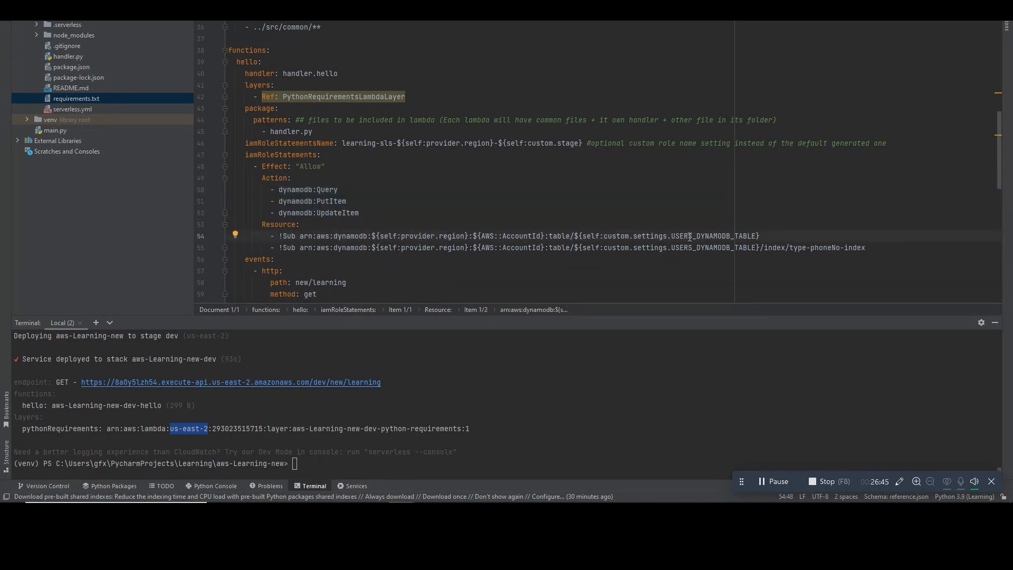
pyautogui.doubleClick(714, 237)
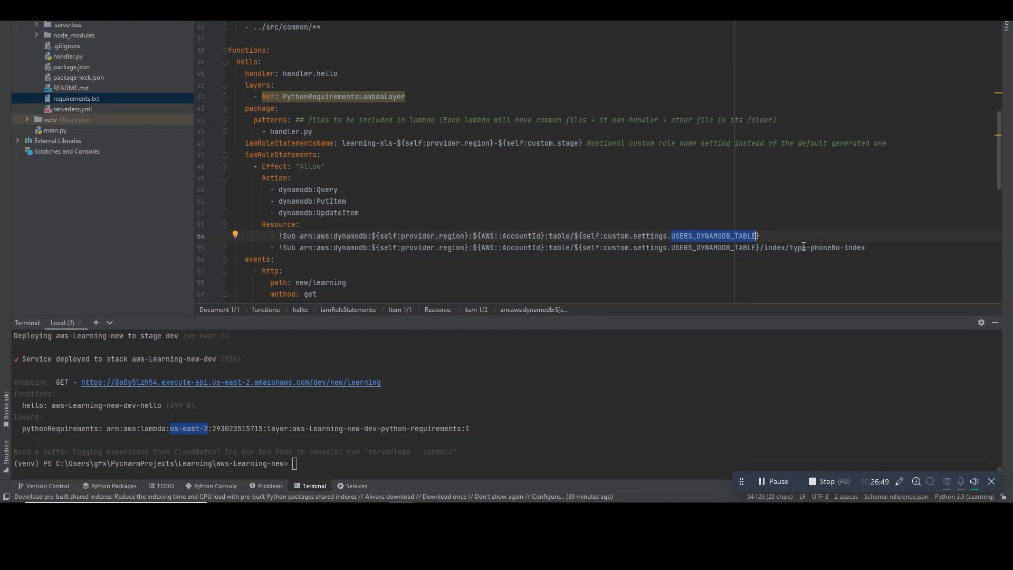
pyautogui.scroll(-3)
pyautogui.write('MAIN')
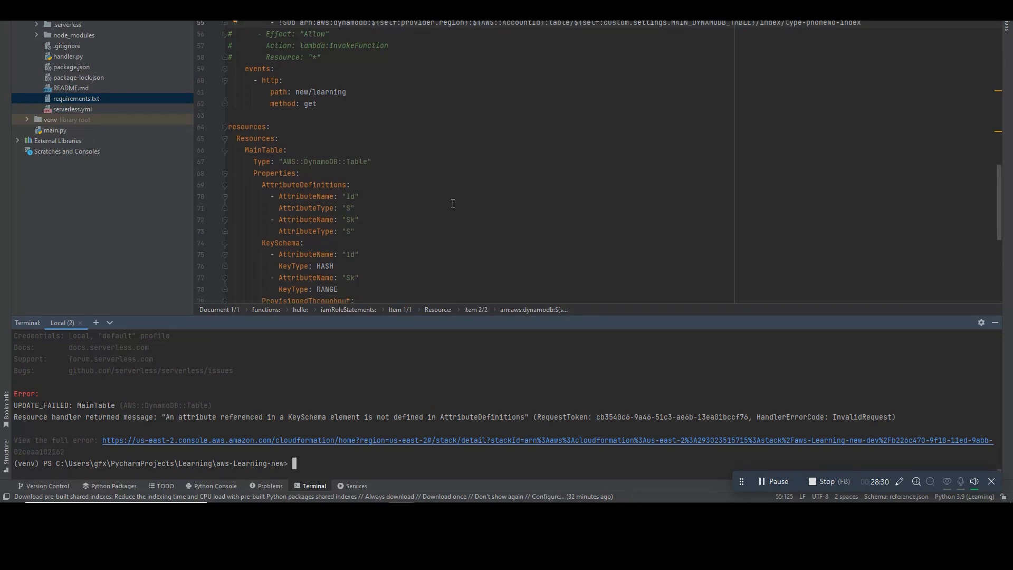
# Redeploy to dev after adding phoneNo (S) and type (N) attribute definitions.
pyautogui.scroll(-3)
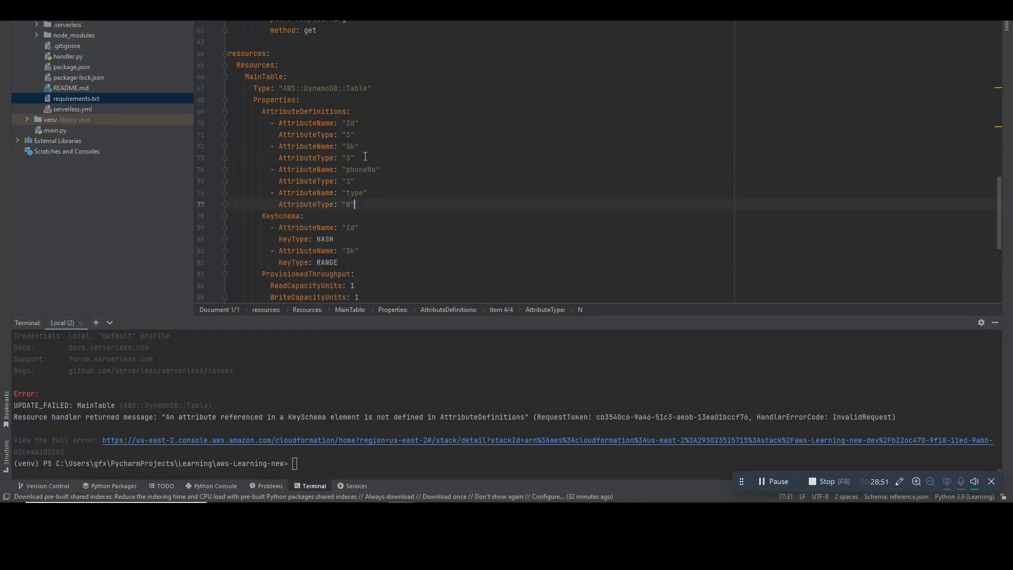
pyautogui.write('serverless deploy --stage dev')
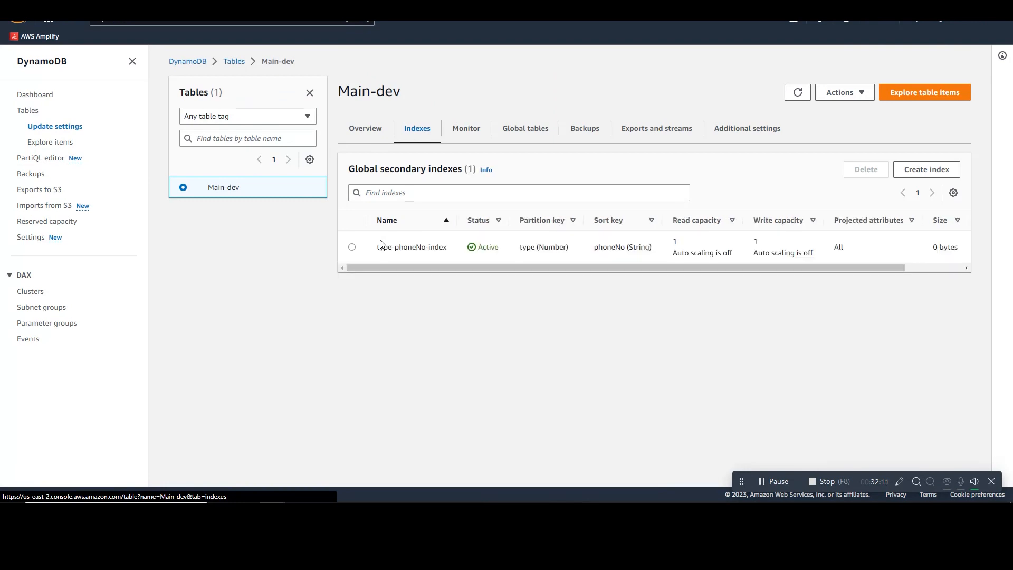
# Explore the Main-dev table's items and scan it, finding no items.
pyautogui.doubleClick(411, 246)
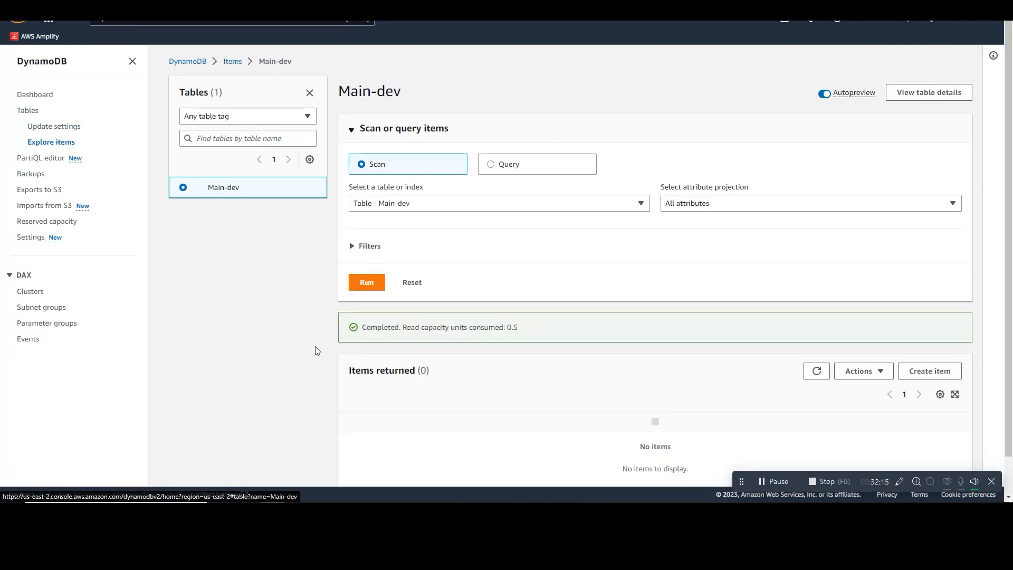
pyautogui.scroll(-3)
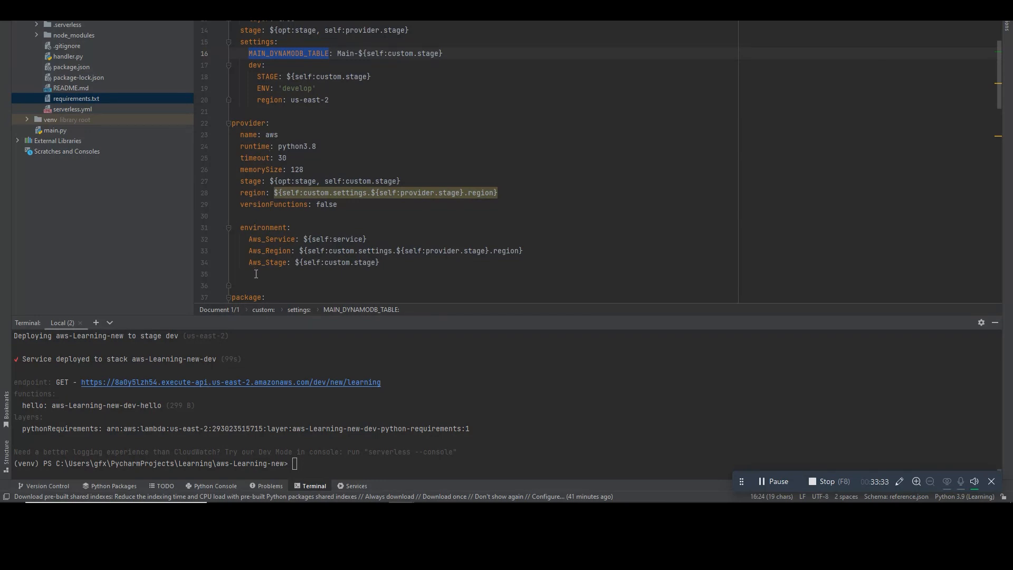
# Add MAIN_TABLE: ${self:custom.settings.MAIN_DYNAMODB_TABLE} under provider.environment.
pyautogui.click(251, 274)
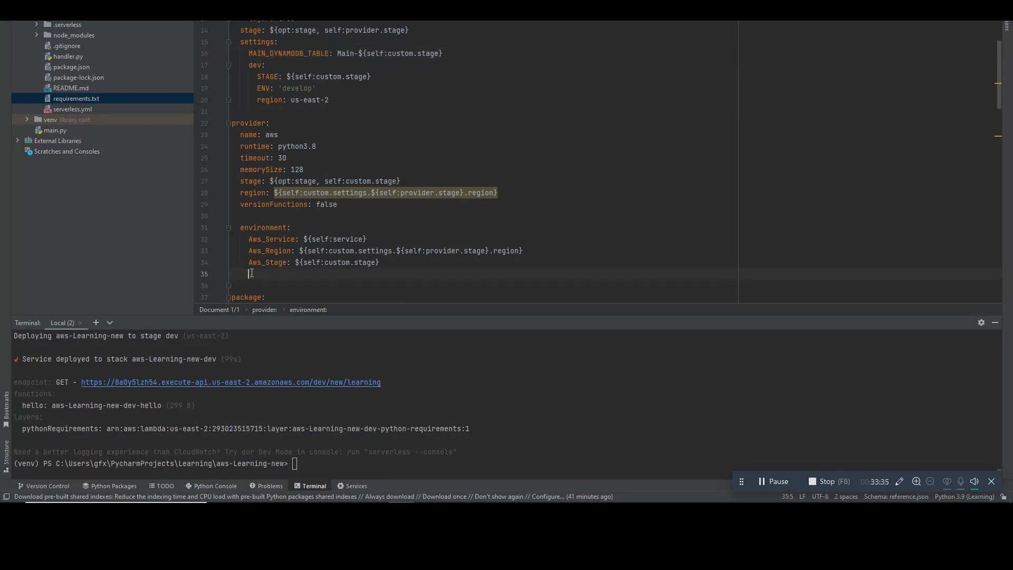
pyautogui.write('MAIN_TABLE: ${self:custom.settings.MAIN_DYNAMODB_TABLE}')
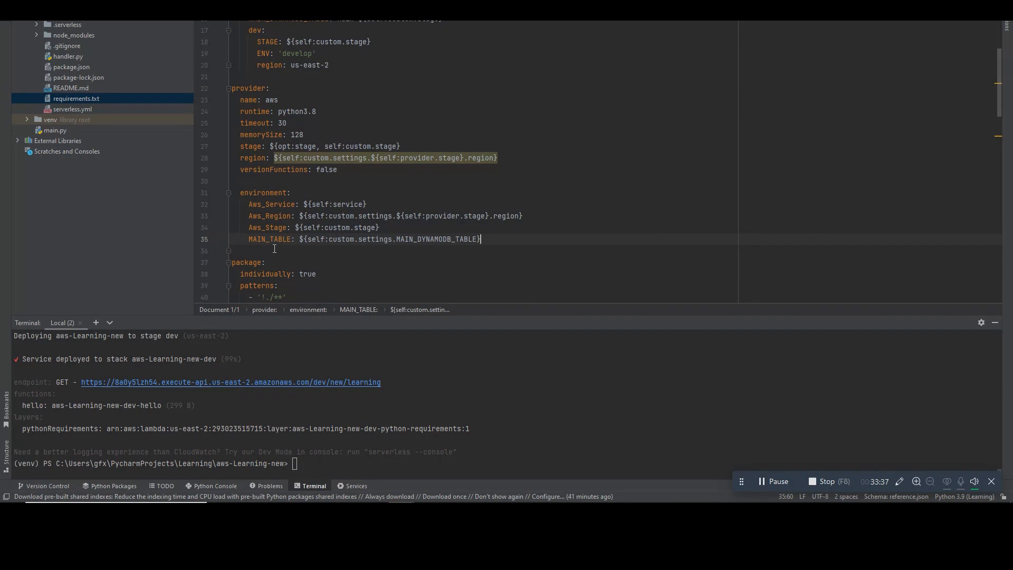
pyautogui.doubleClick(269, 239)
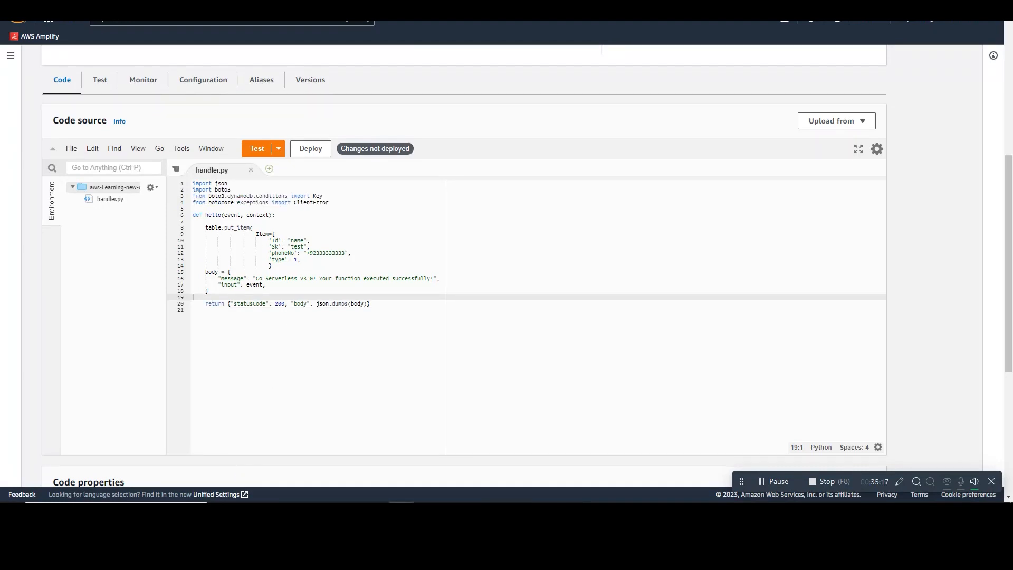
# Add region and MAIN_TABLE os.environ lookups with the DynamoDB table connection, and deploy handler.py.
pyautogui.write("region = os.environ['Aws_Region']")
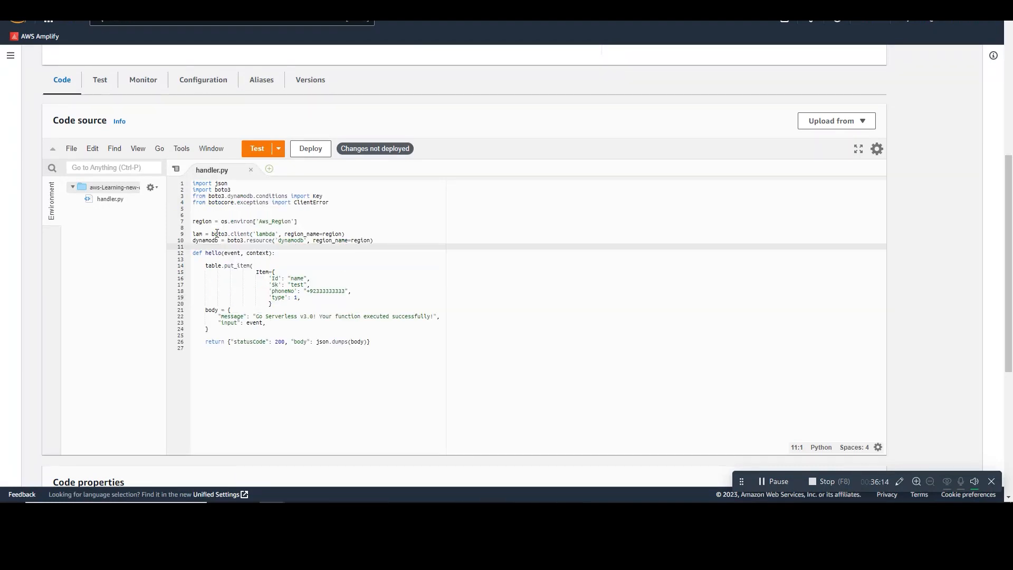
pyautogui.write("MAIN_TABLE = os.environ['MAIN_TABLE']")
pyautogui.write('table = dynamodb.Table(MAIN_TABLE)')
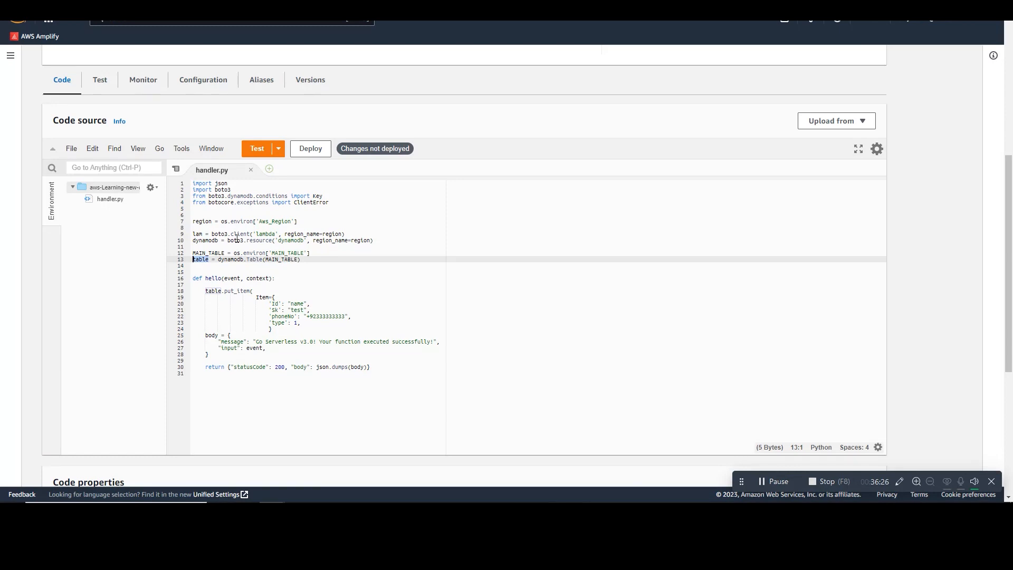
pyautogui.click(310, 148)
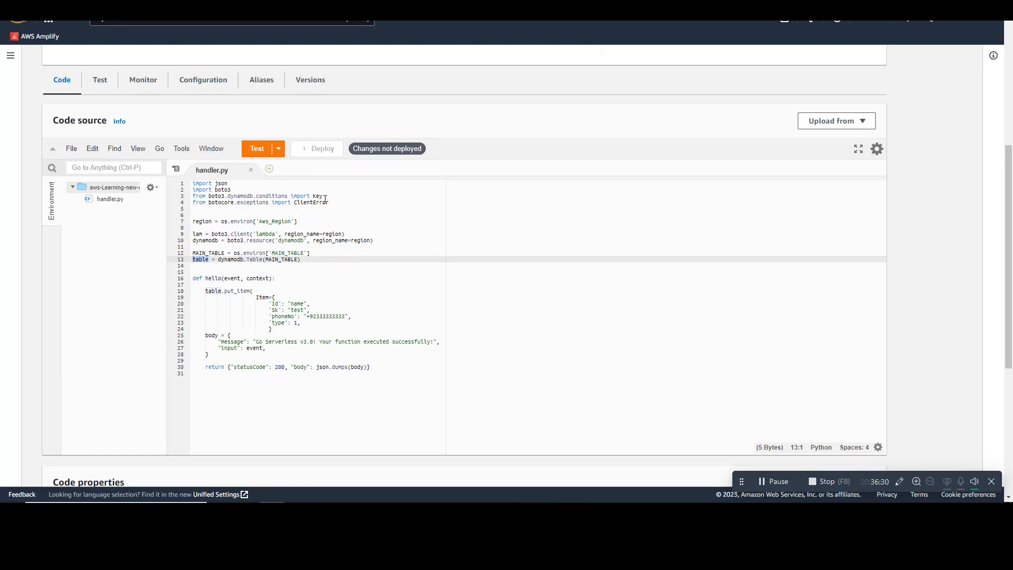
pyautogui.click(316, 148)
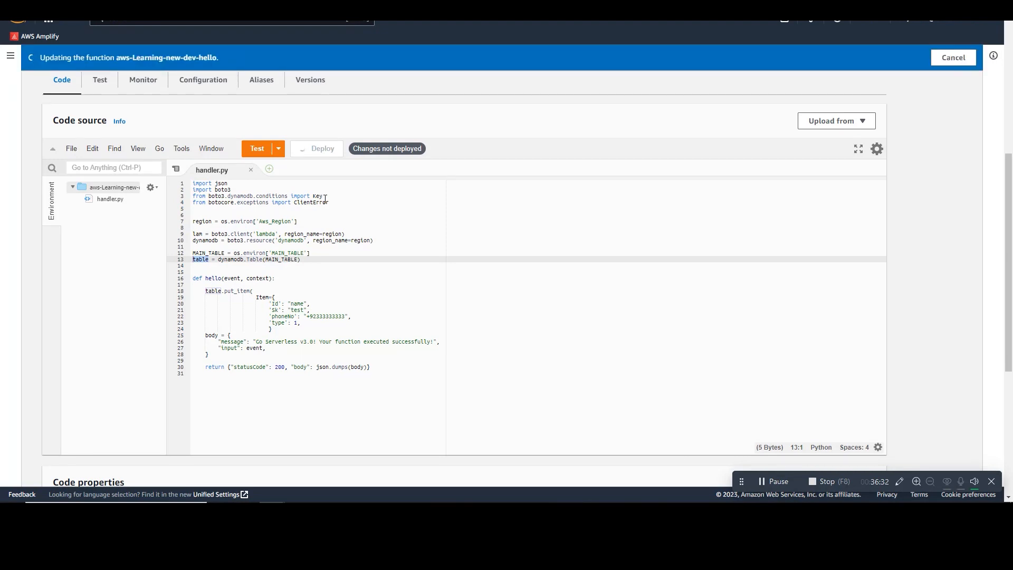
pyautogui.click(316, 147)
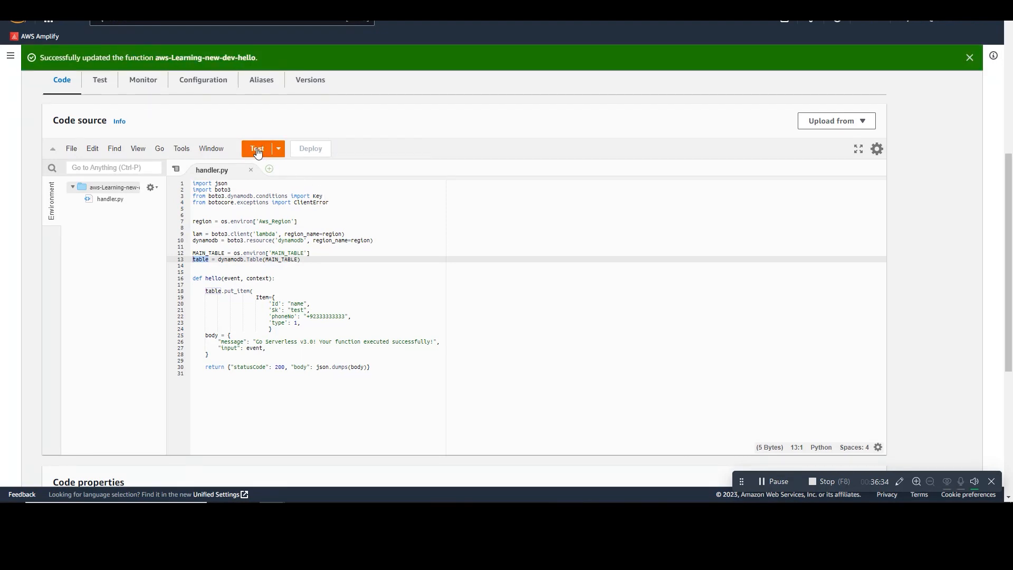
# Create and save a test event named 'test' from the hello-world template, then run it.
pyautogui.click(256, 148)
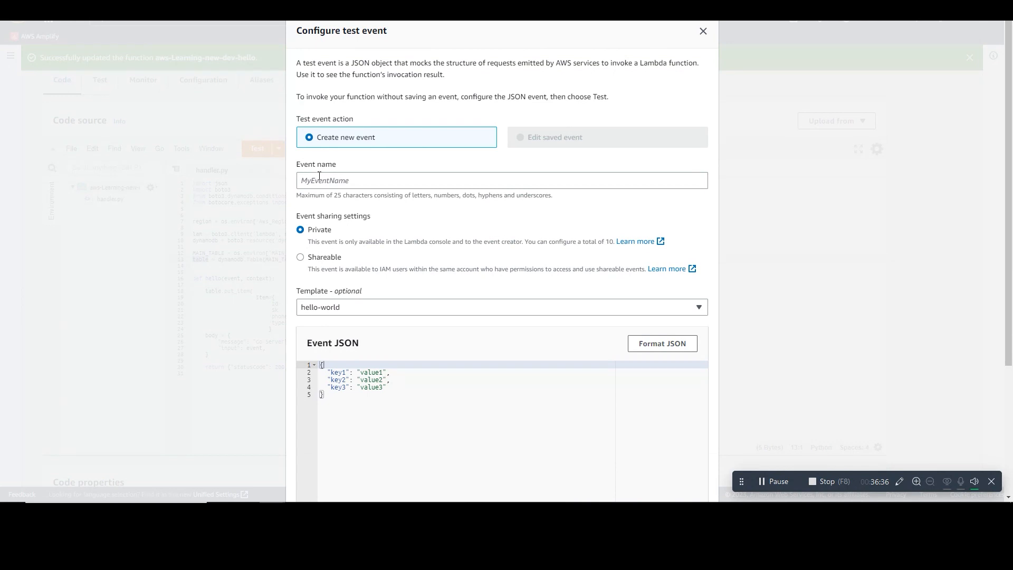
pyautogui.write('test')
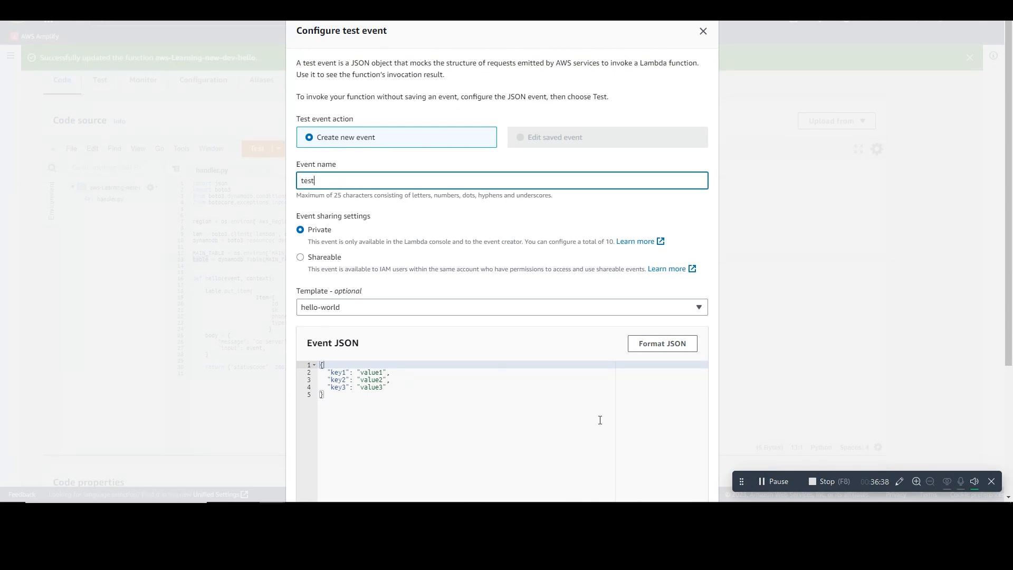
pyautogui.scroll(-3)
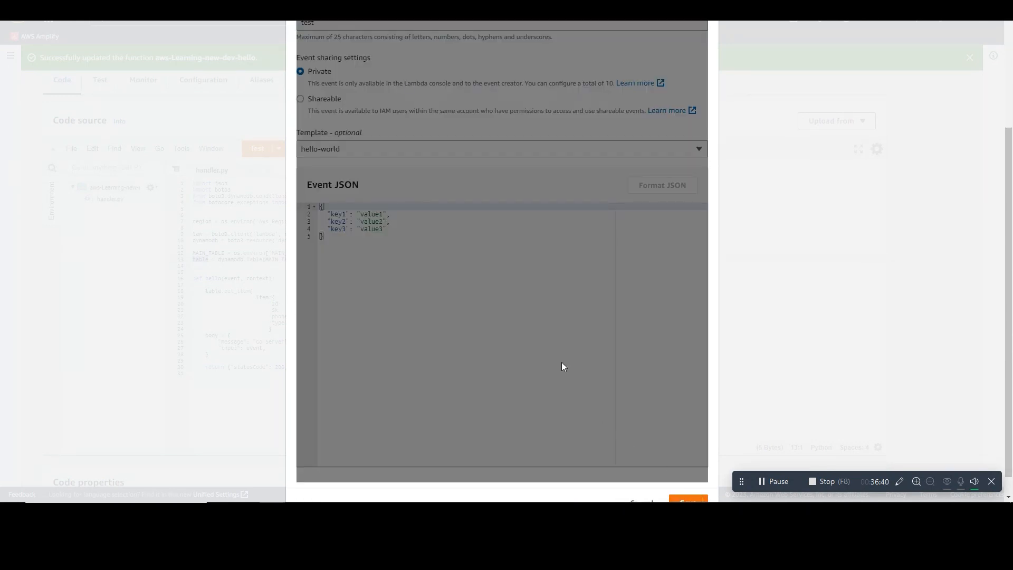
pyautogui.click(689, 502)
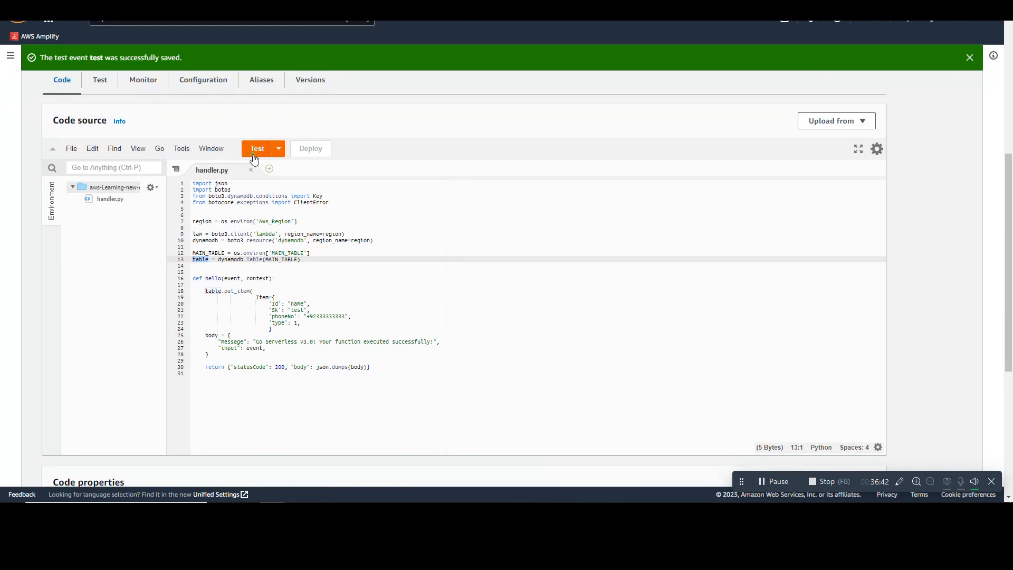
pyautogui.click(256, 148)
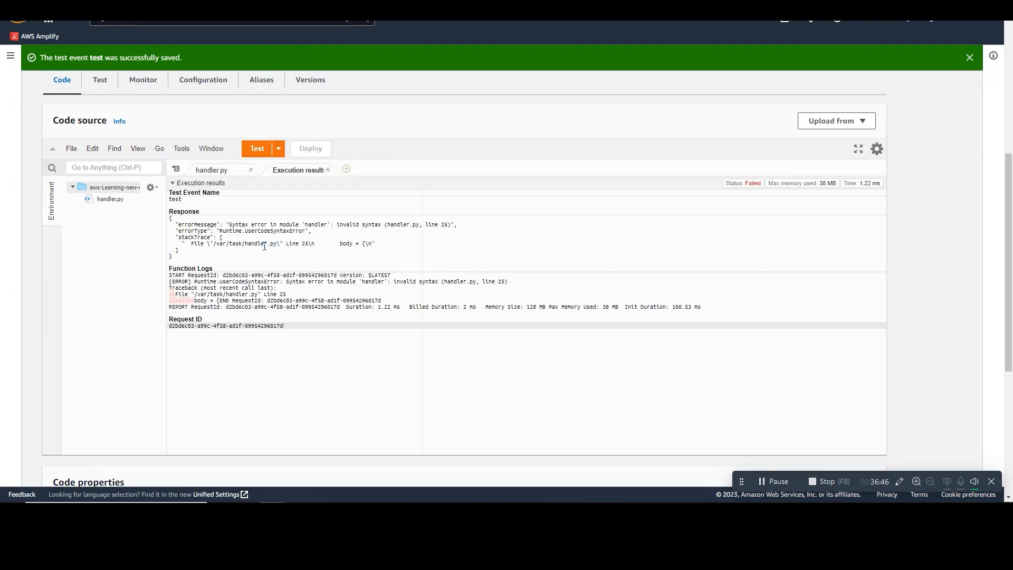
# Close the put_item call, add 'import os', redeploy and rerun the test until it returns status 200.
pyautogui.click(212, 170)
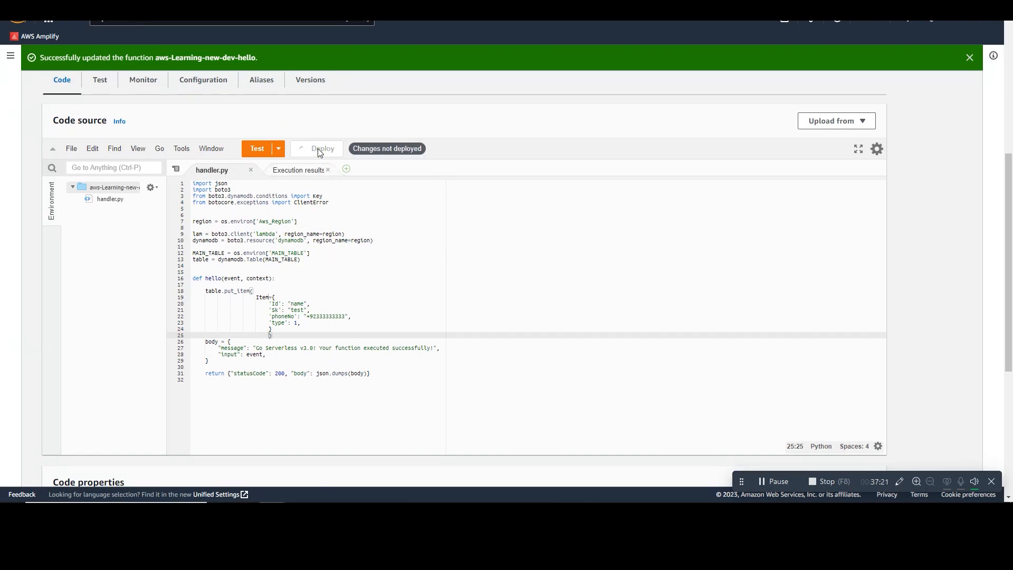
pyautogui.click(317, 147)
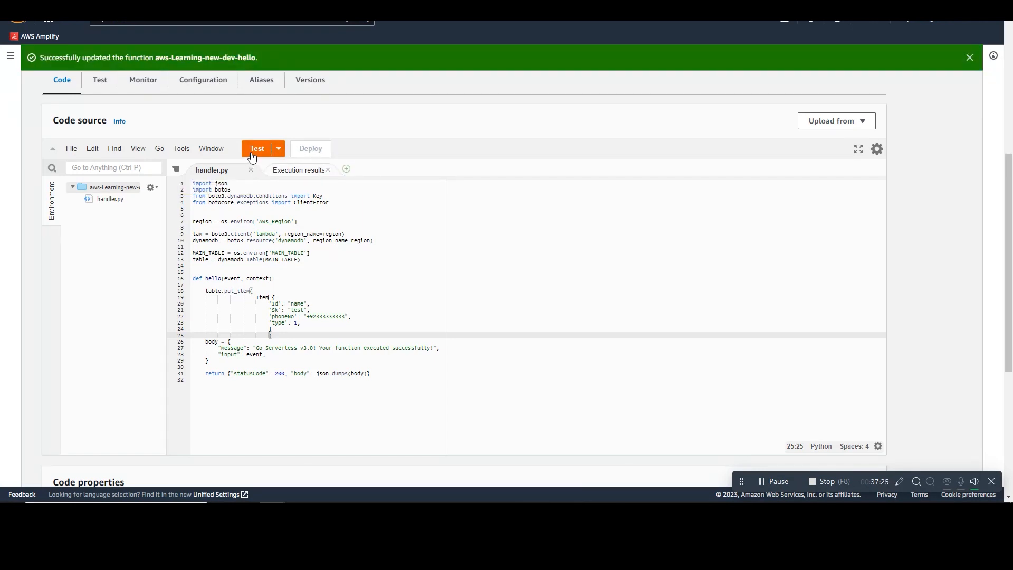
pyautogui.click(256, 148)
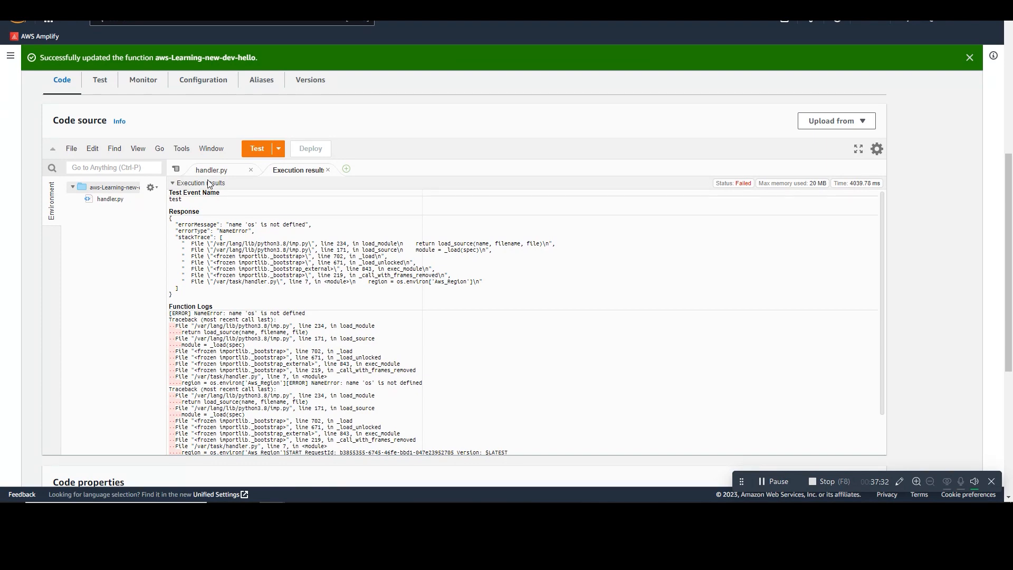
pyautogui.click(212, 170)
pyautogui.write('import os')
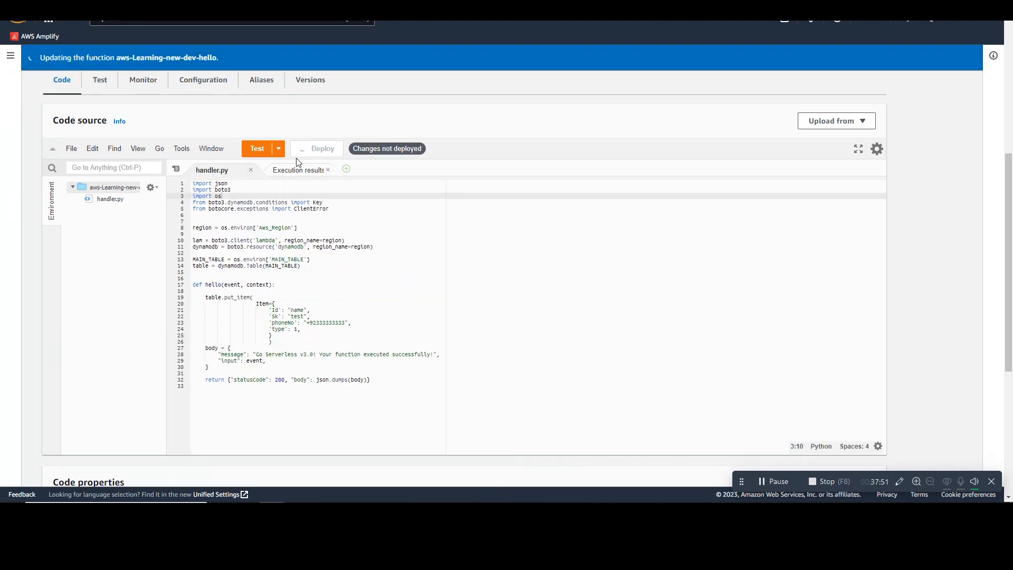
pyautogui.click(257, 148)
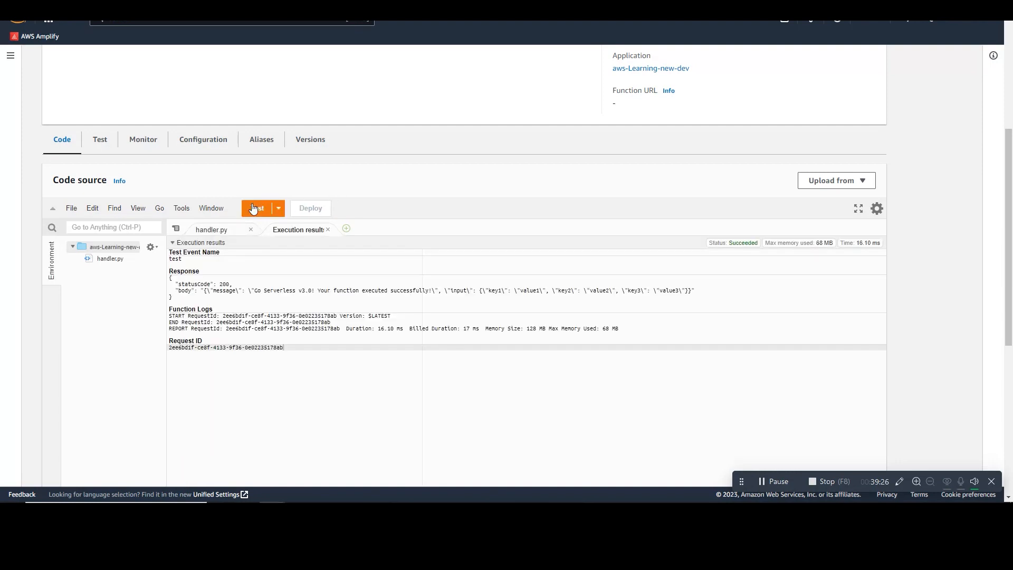
pyautogui.moveTo(540, 77)
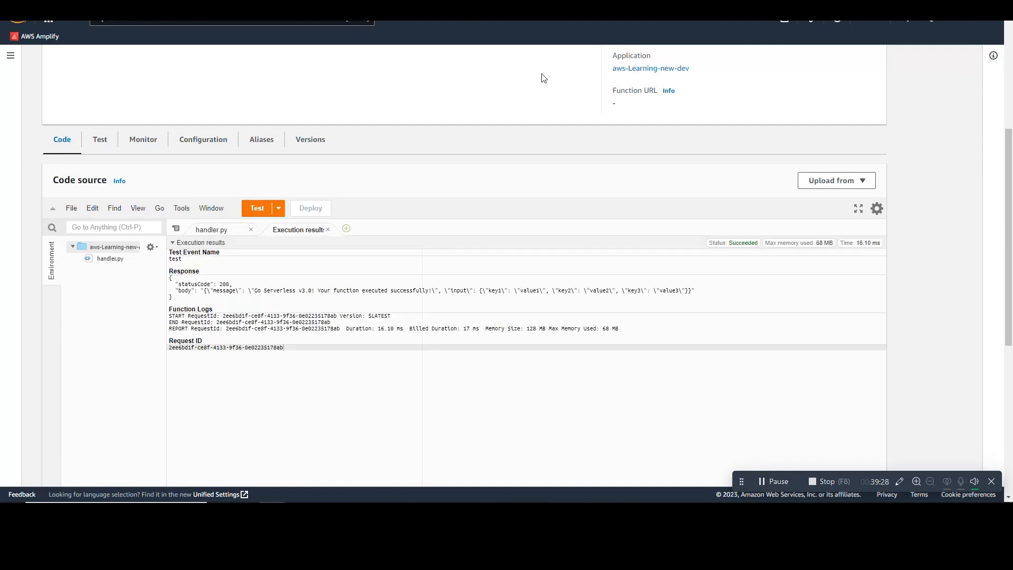